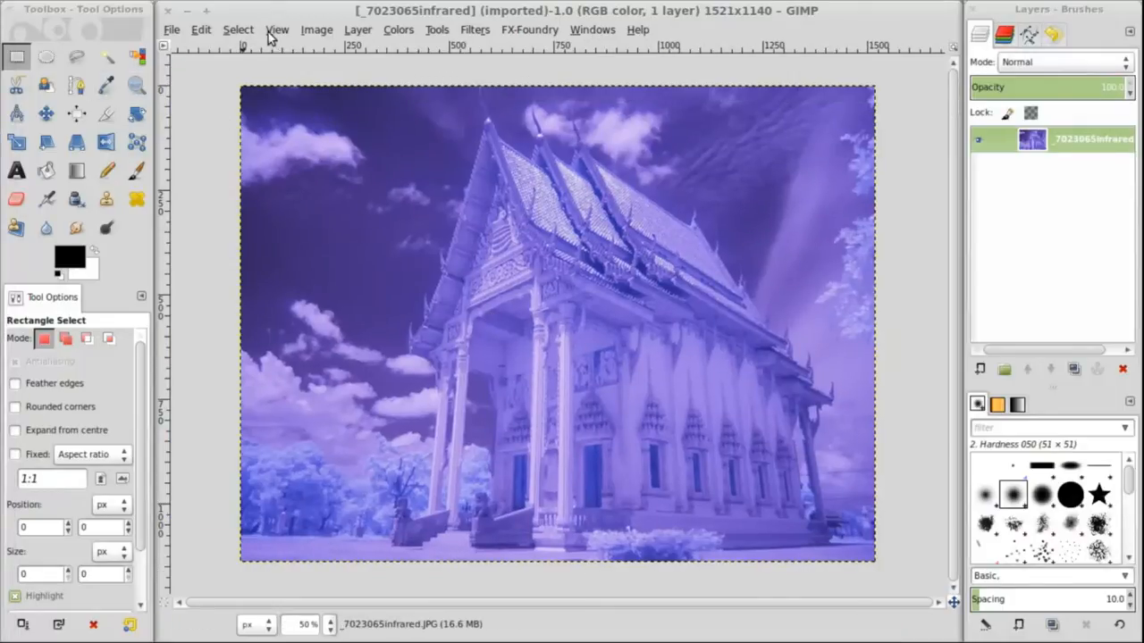
Step: Turn on View > Show Grid over the infrared temple photo
click(277, 30)
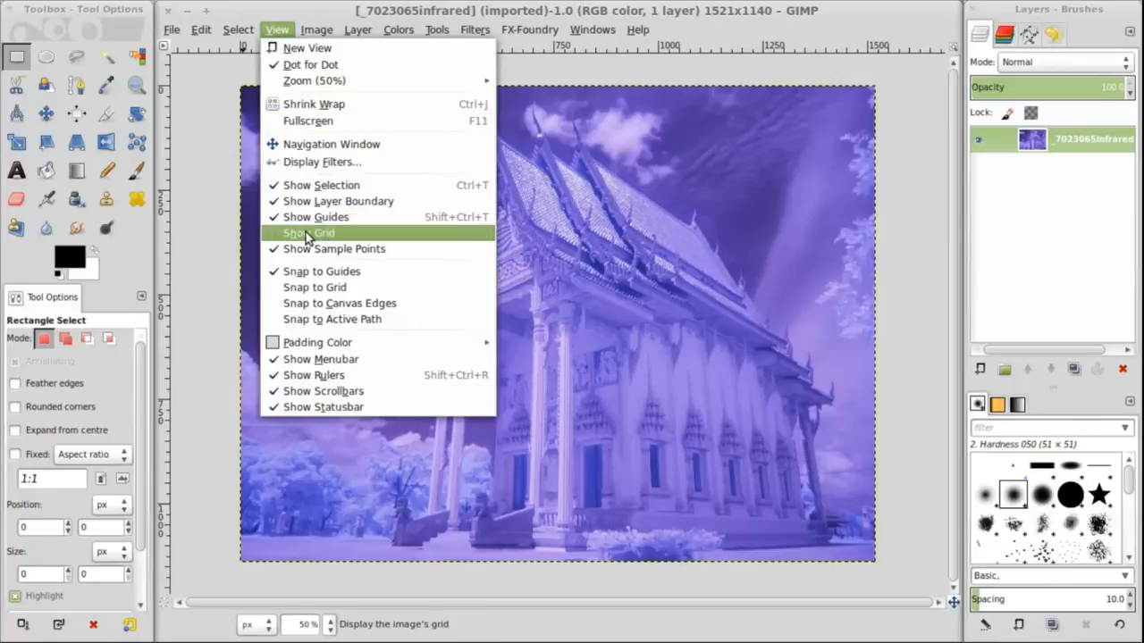
click(308, 232)
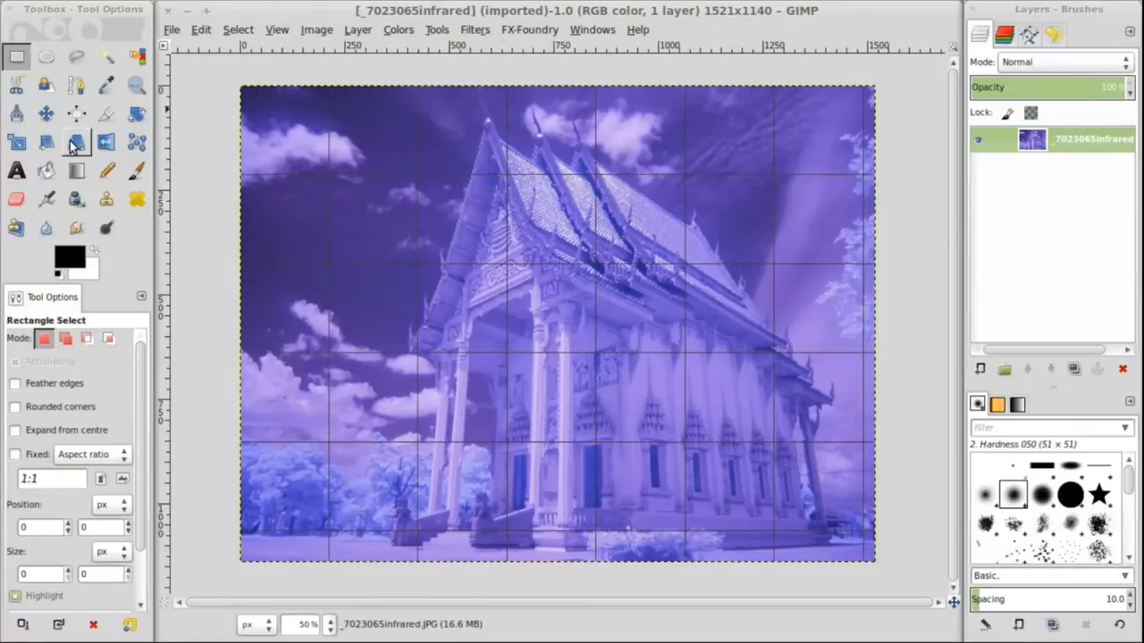
Step: Apply a perspective transform, pulling the top corners outward so the temple pillars stand upright
click(75, 141)
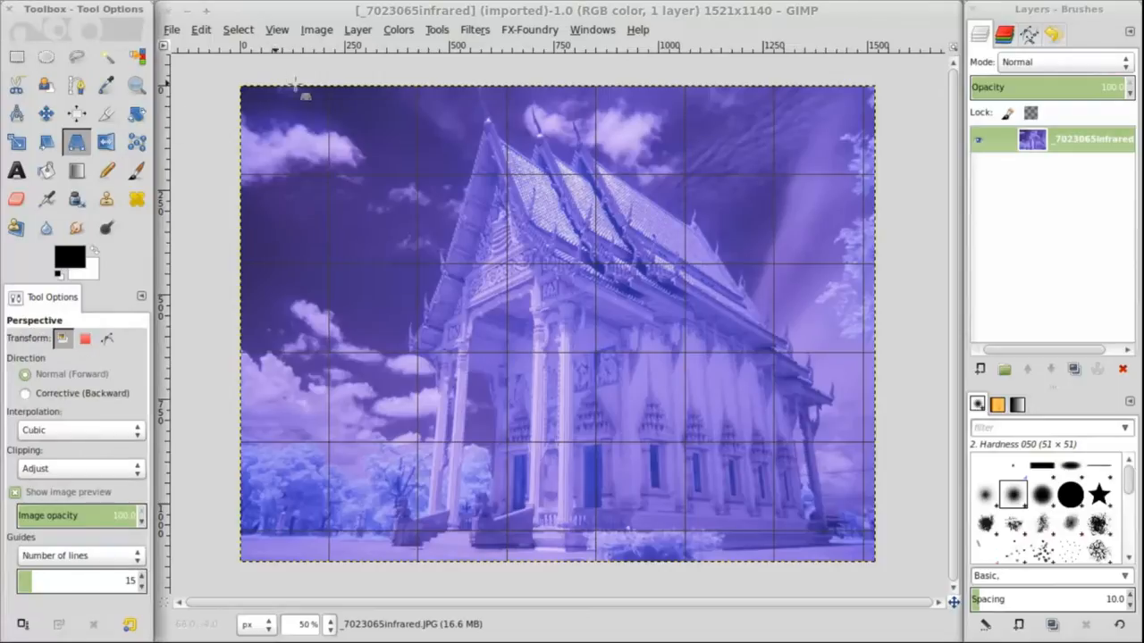
click(558, 323)
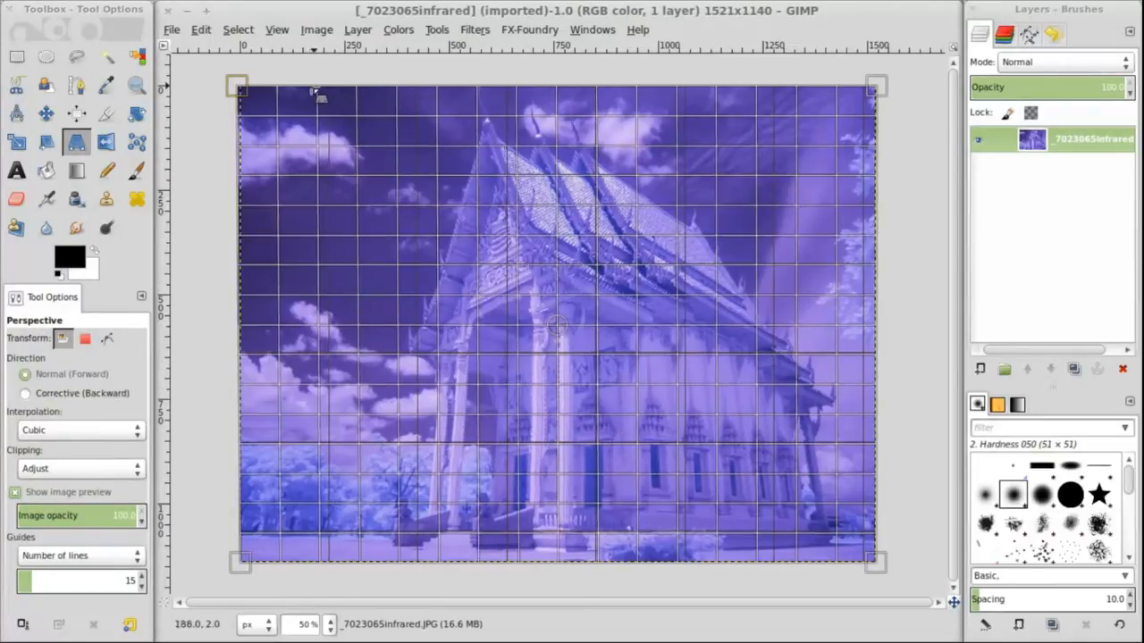
drag(240, 87, 240, 87)
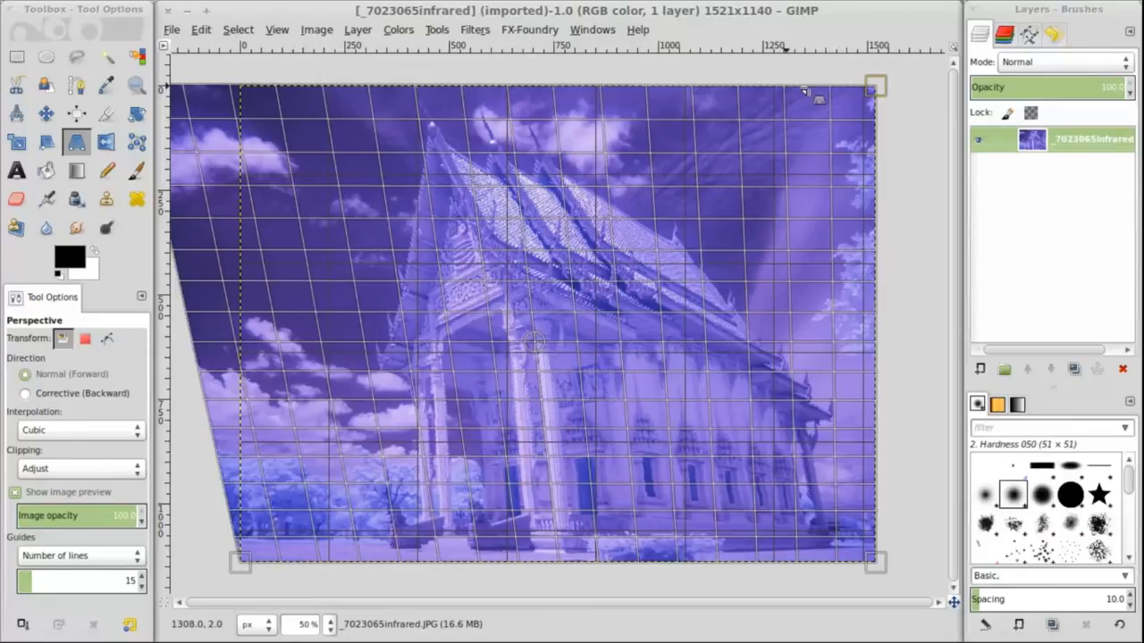
drag(874, 86, 903, 89)
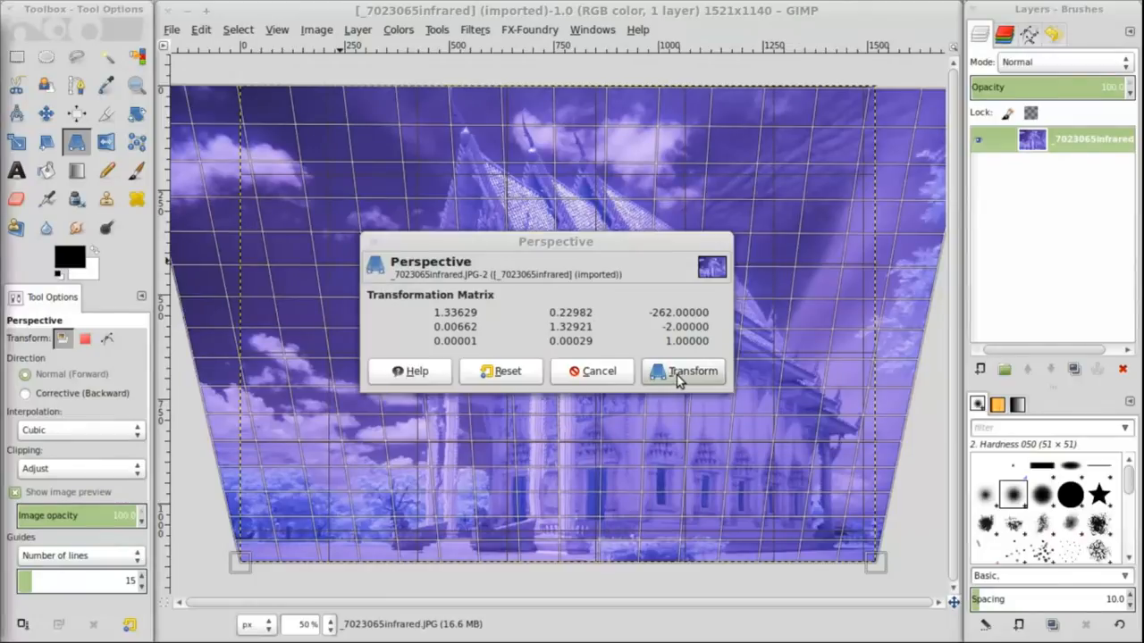
click(685, 371)
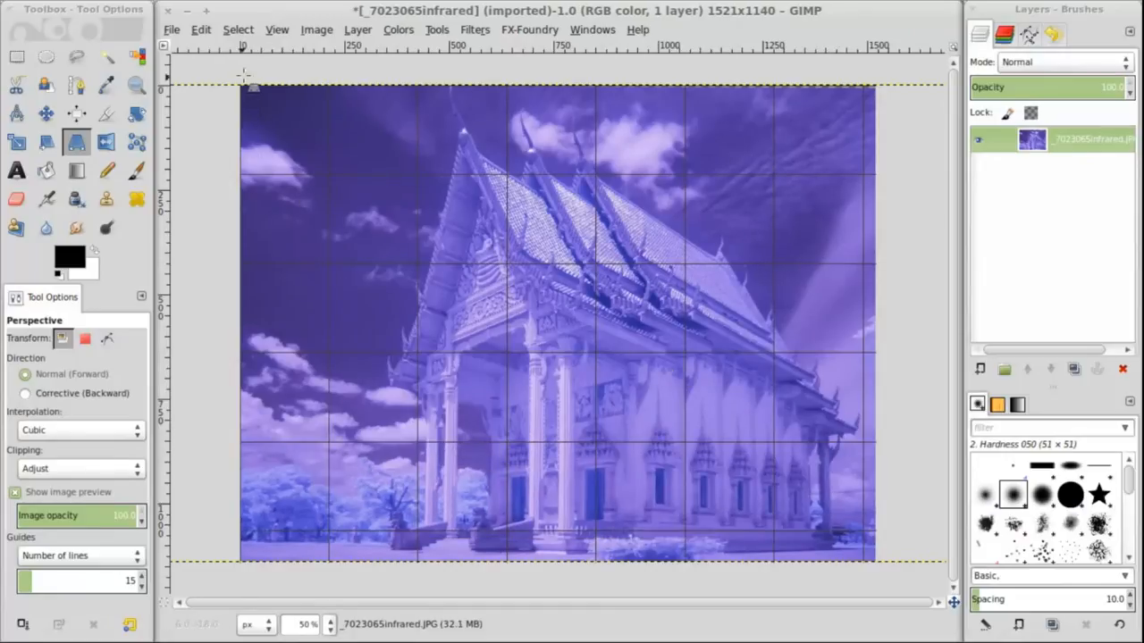
Step: Duplicate the photo layer and apply Colors > Auto > White Balance to the copy
click(277, 29)
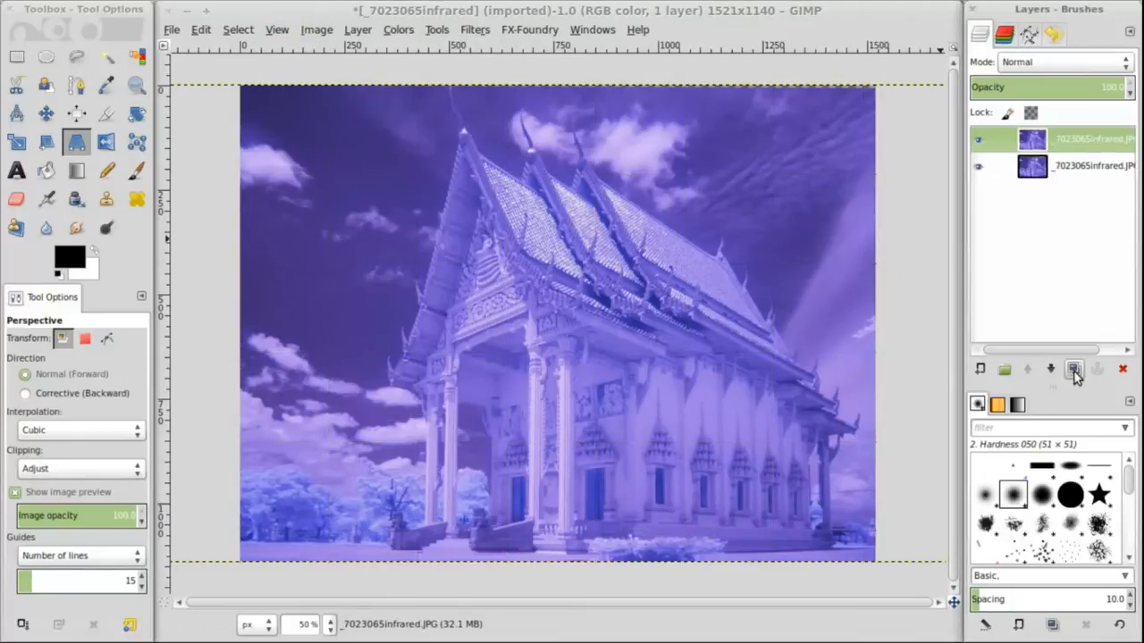
click(1069, 371)
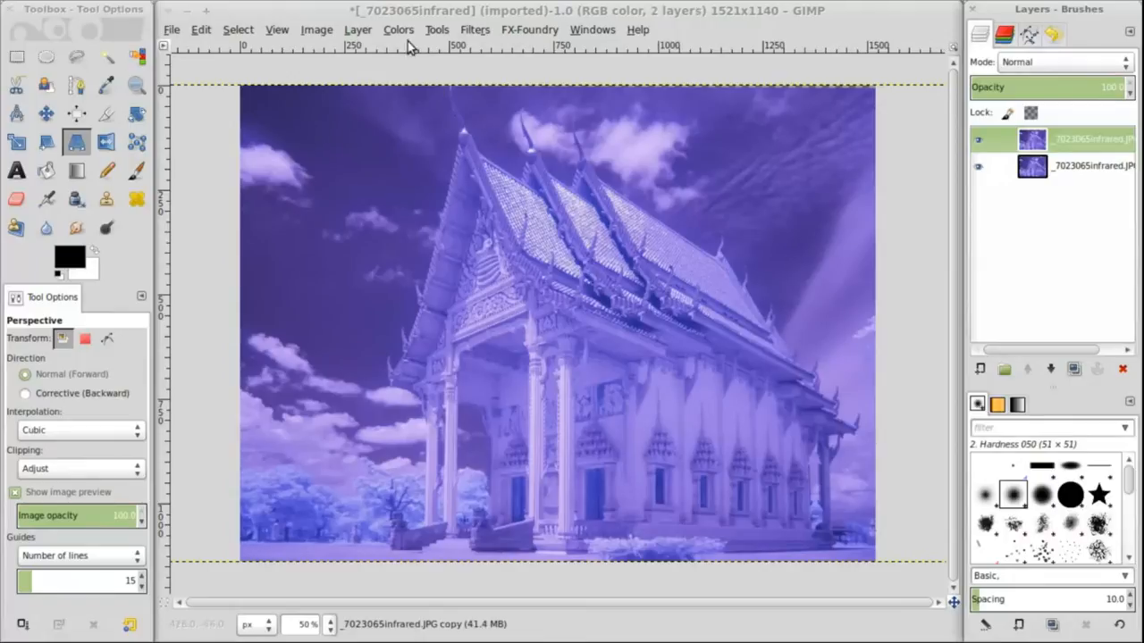
click(396, 30)
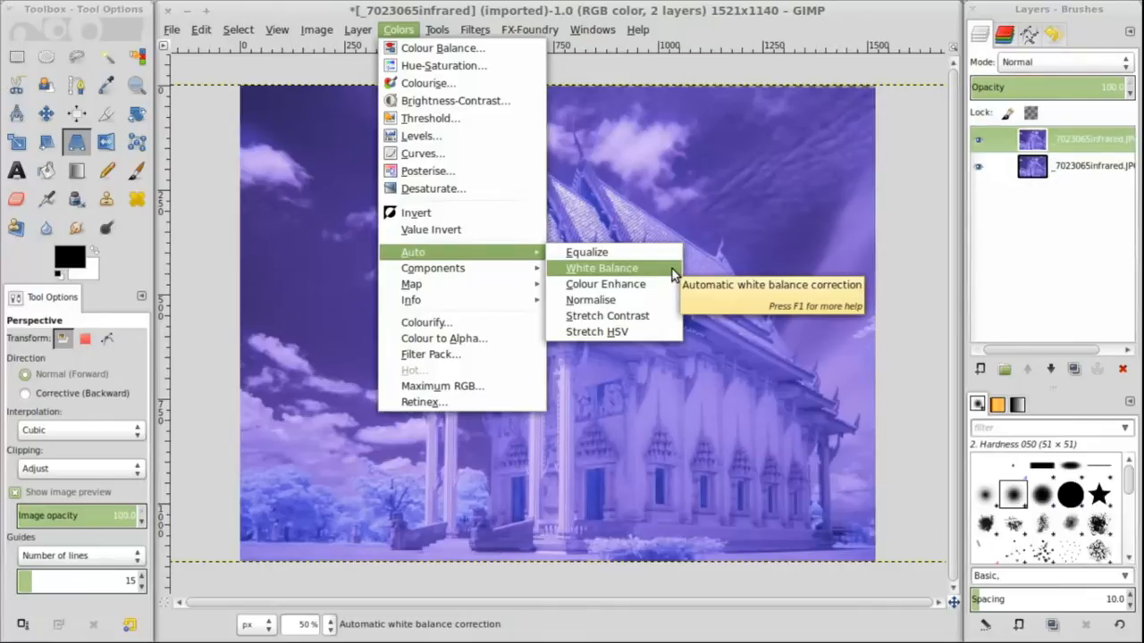
click(602, 268)
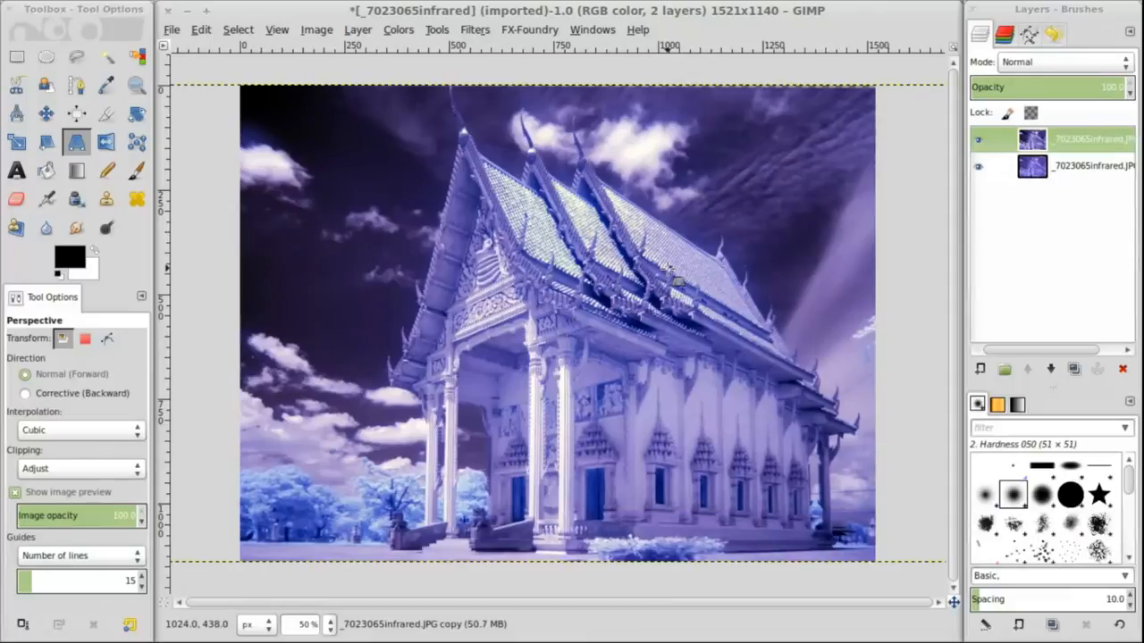
mouse_move(433, 59)
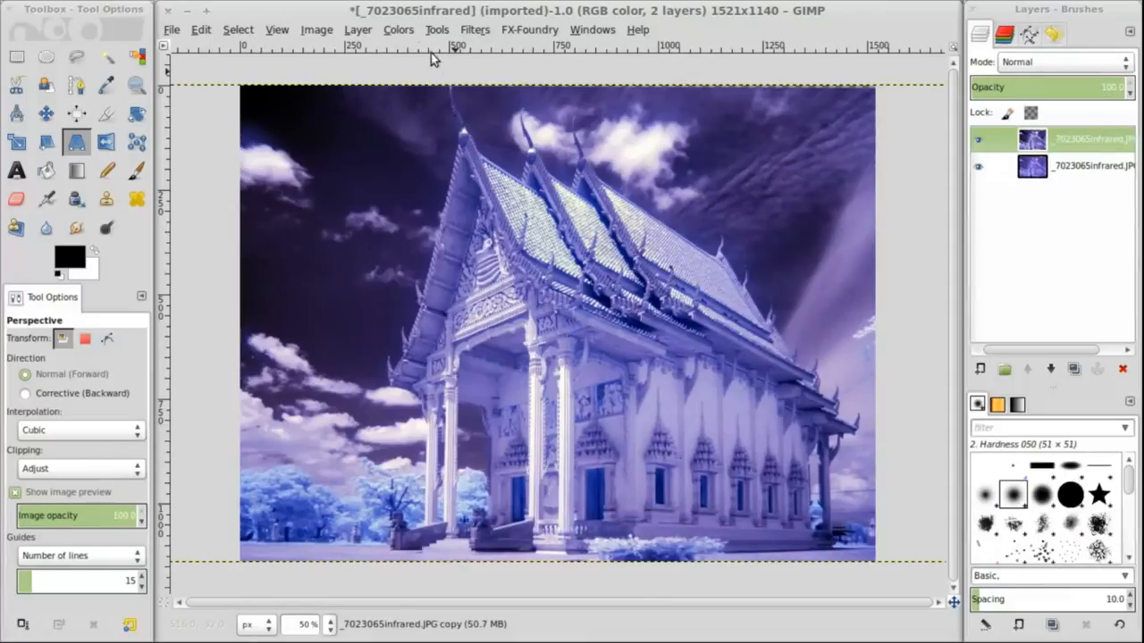
Step: In Channel Mixer, swap red and blue: Red output Blue 100, Blue output Red 100
click(397, 30)
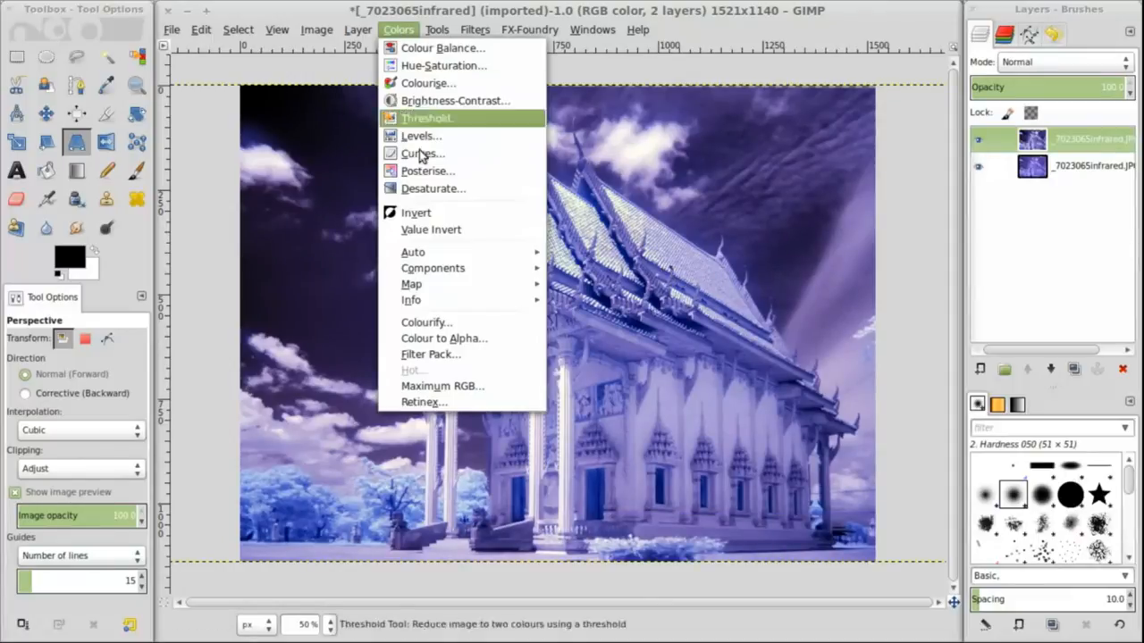
mouse_move(433, 268)
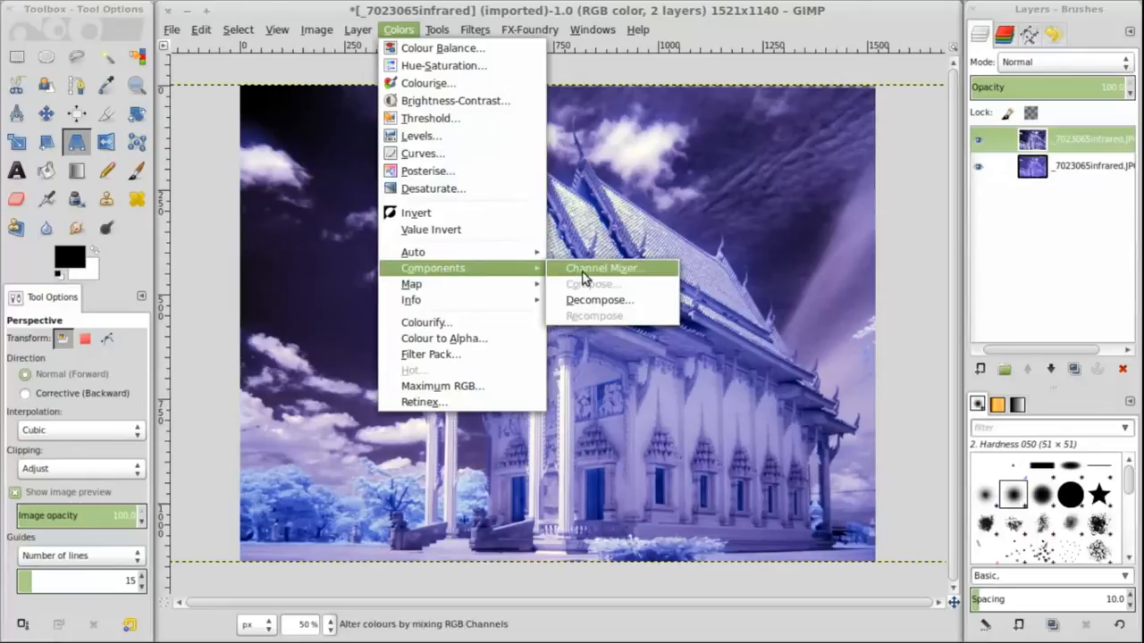
click(602, 268)
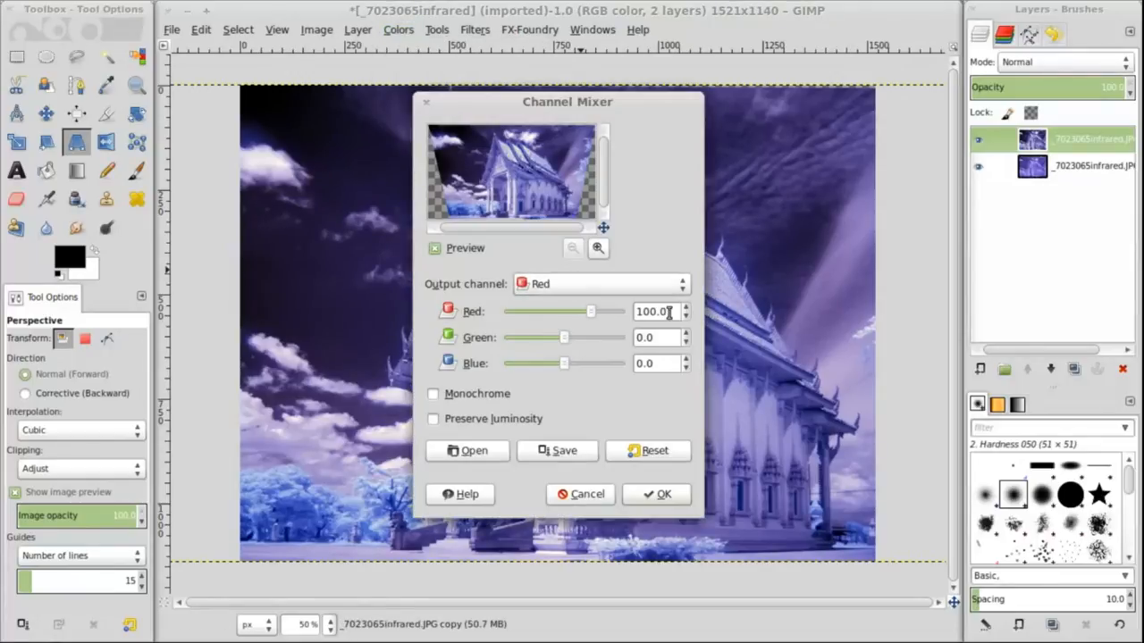
triple_click(653, 312)
text(0)
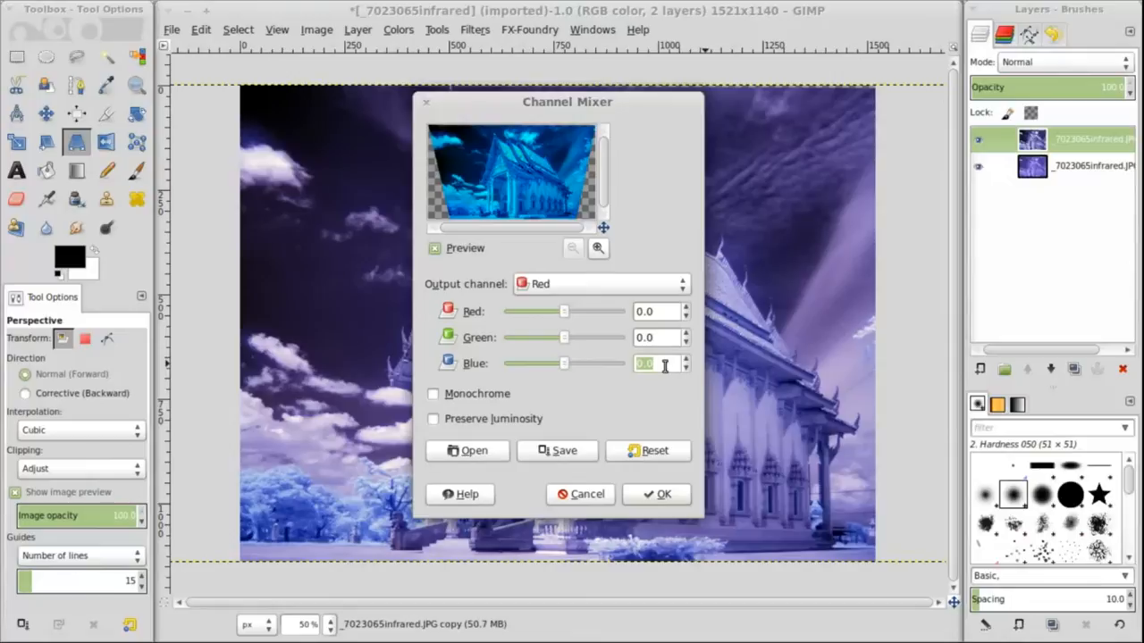
text(100)
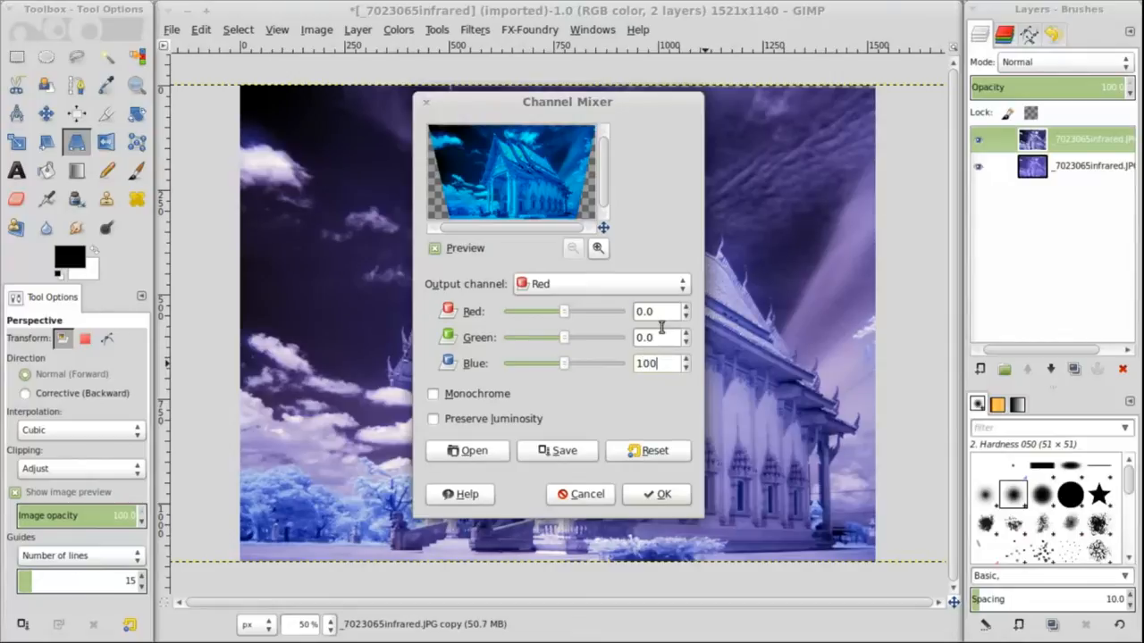
click(599, 284)
text(0)
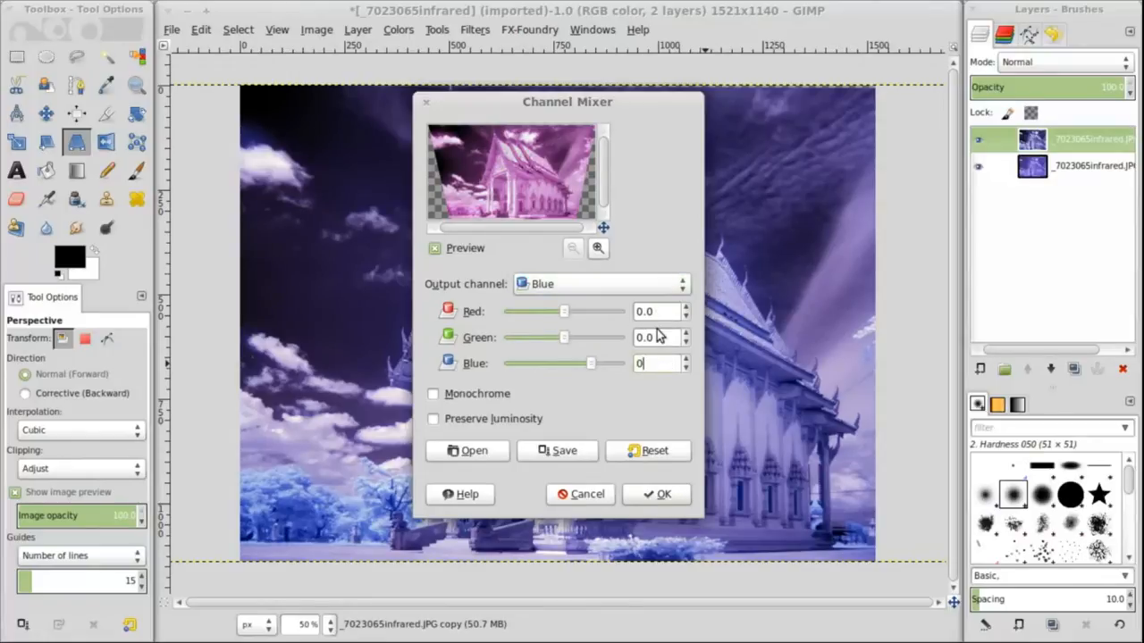
text(10)
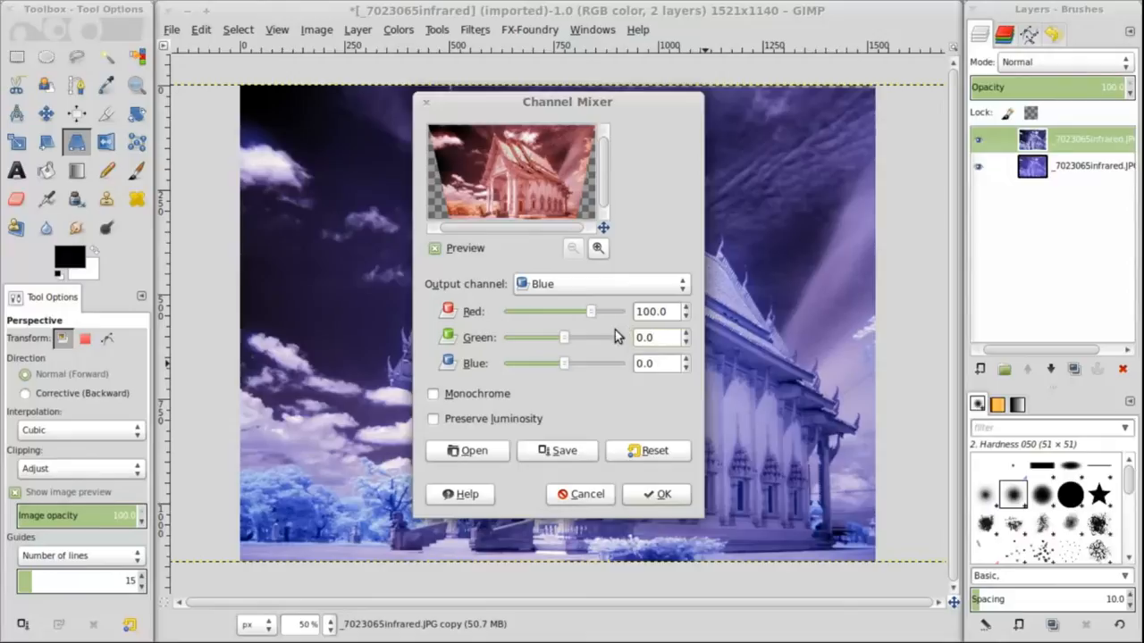
Step: Save the current channel mix as a preset named 'red and blue swap'
click(558, 451)
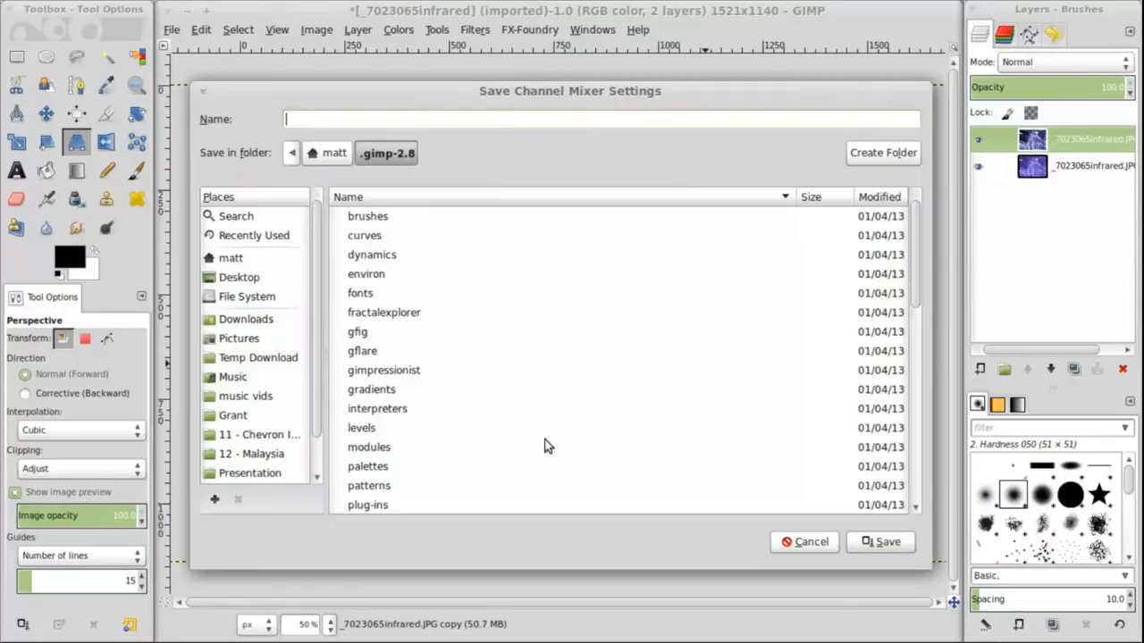
text(r)
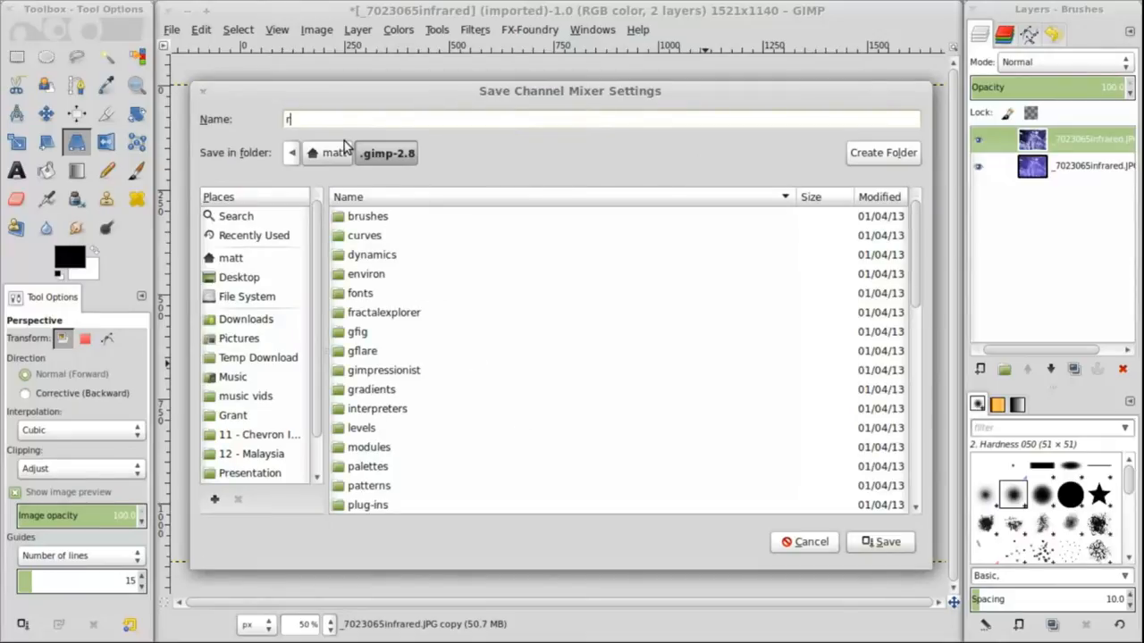
text(ed and blue s)
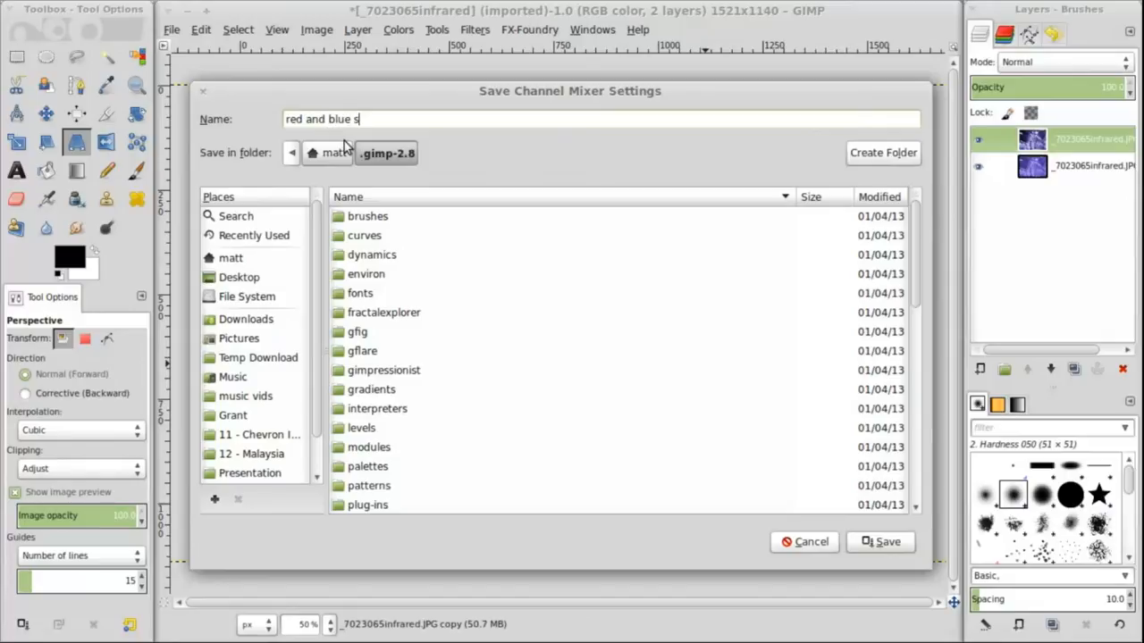
text(wap)
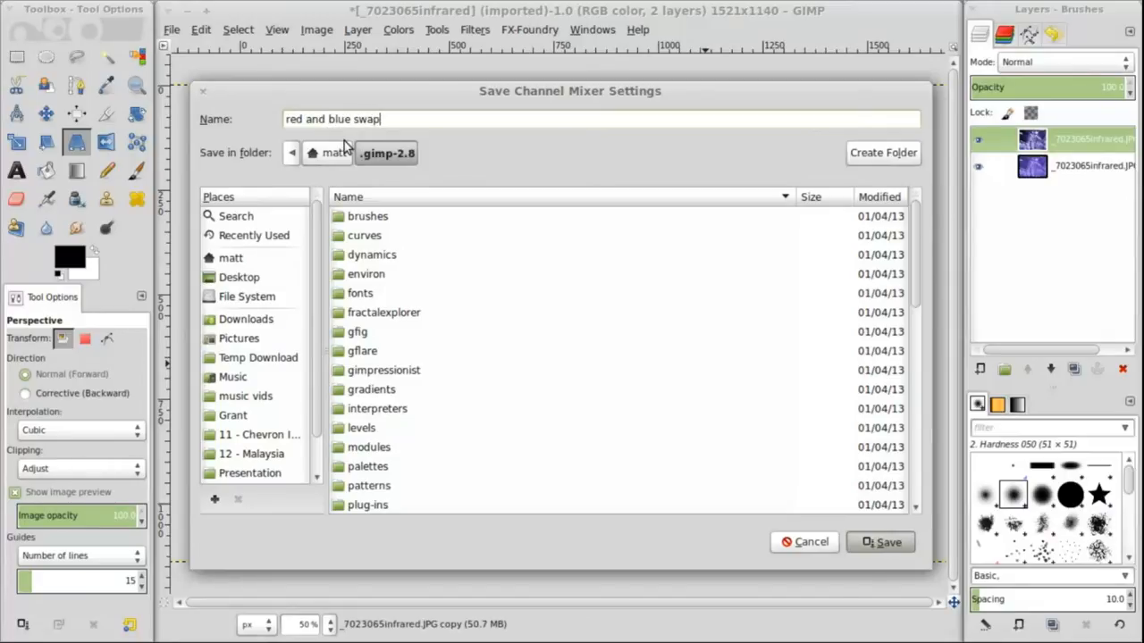
click(880, 543)
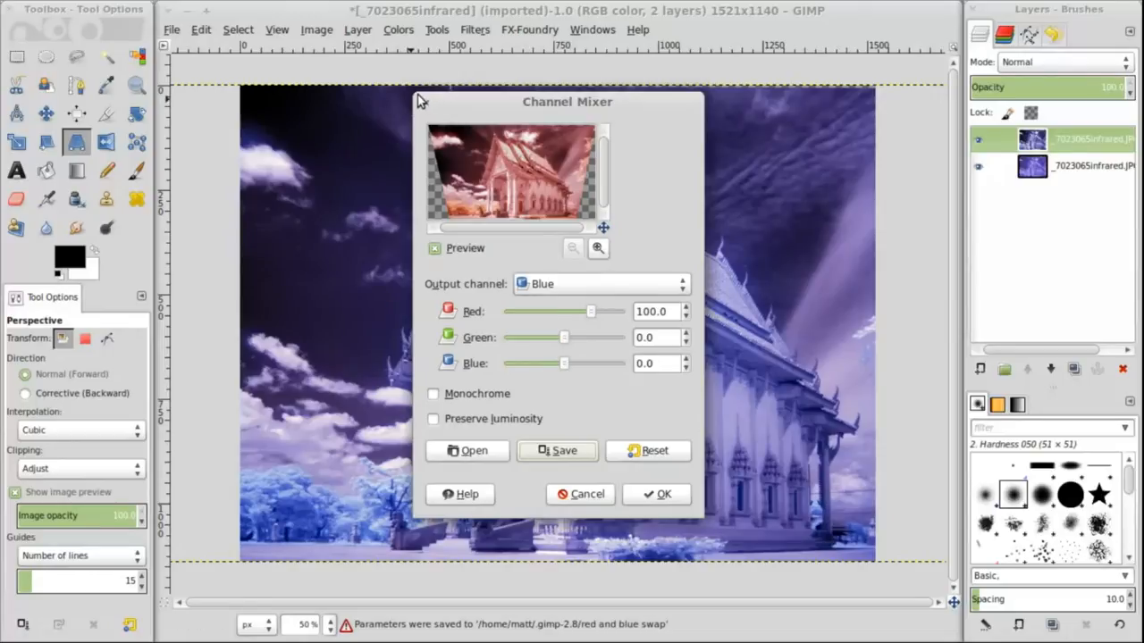
mouse_move(26, 19)
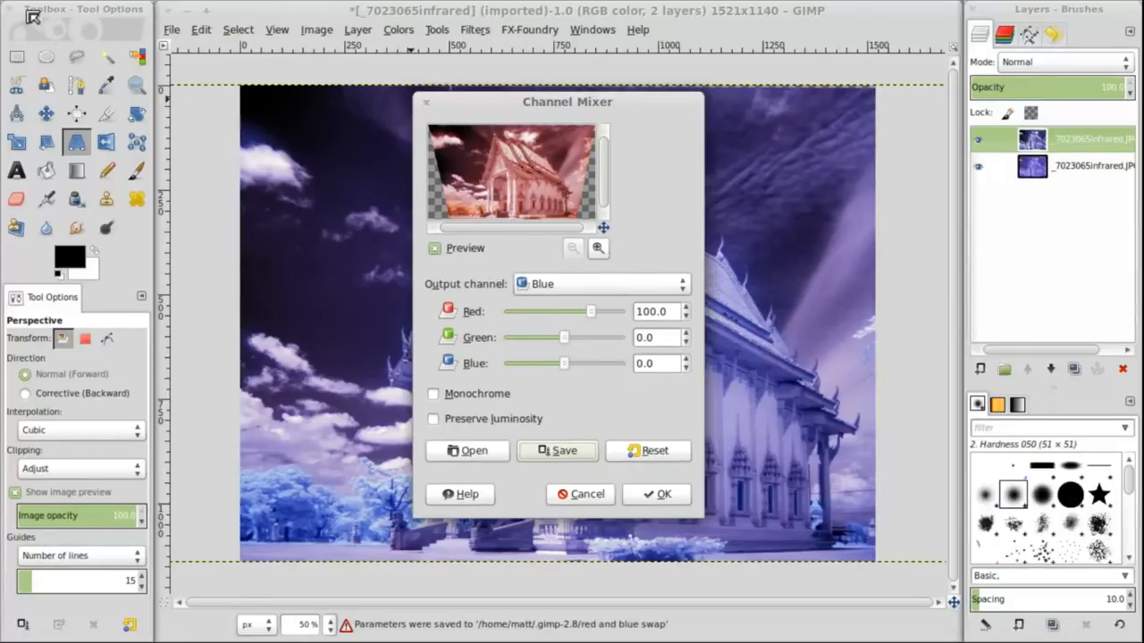
Step: Enlarge the mixer preview, raise red in the Blue output to ~122, and set the Red output's Blue to ~87
drag(567, 101, 374, 17)
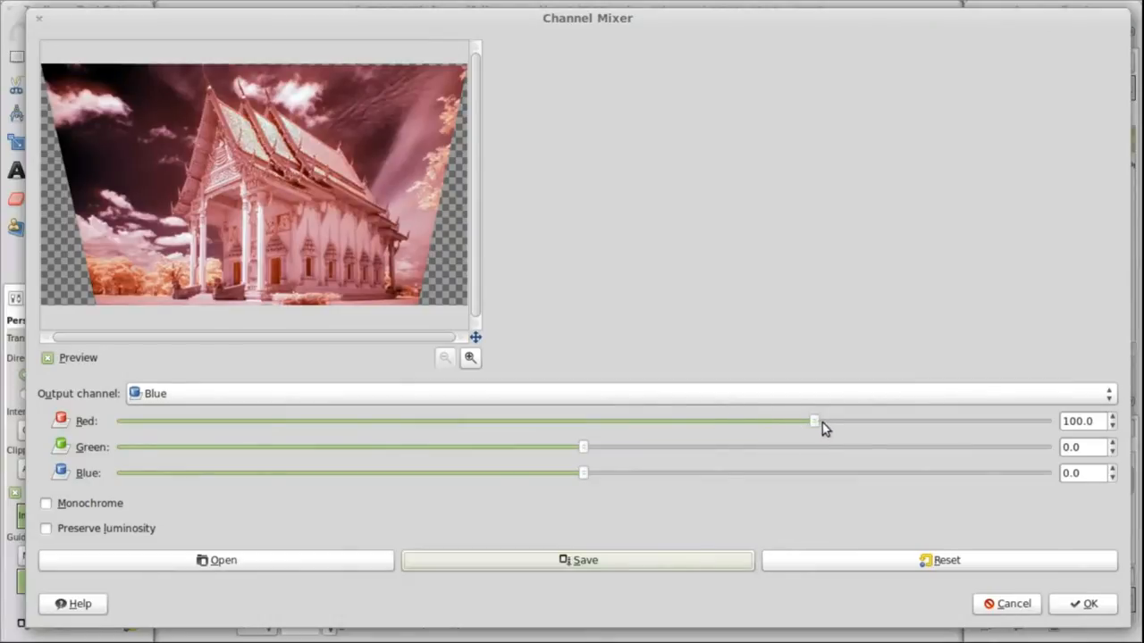
drag(814, 421, 798, 421)
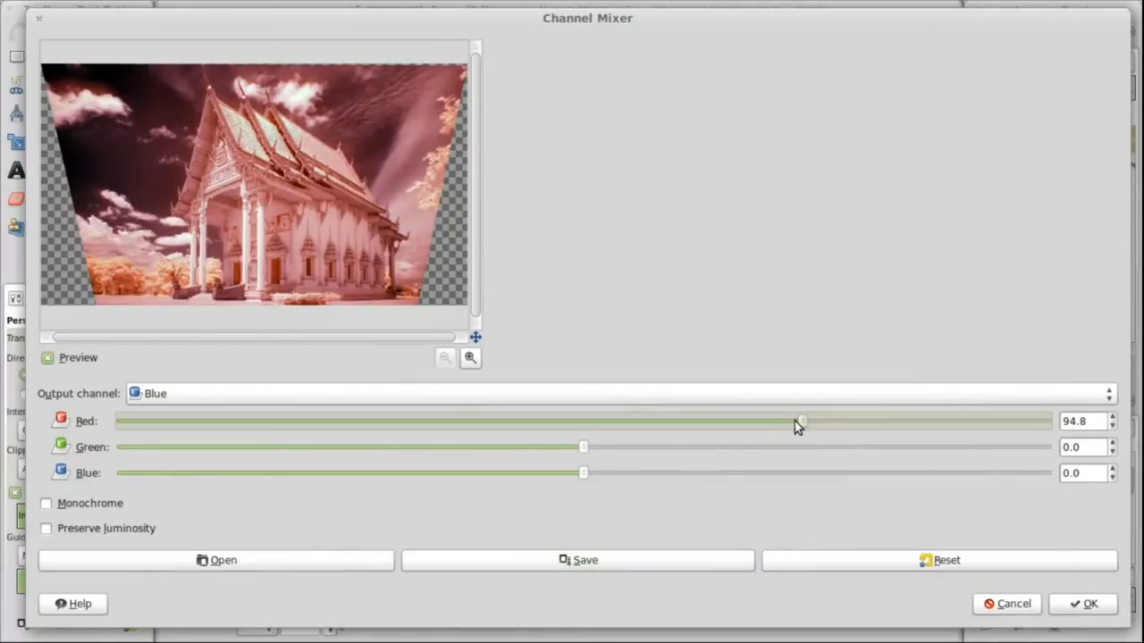
drag(798, 421, 814, 421)
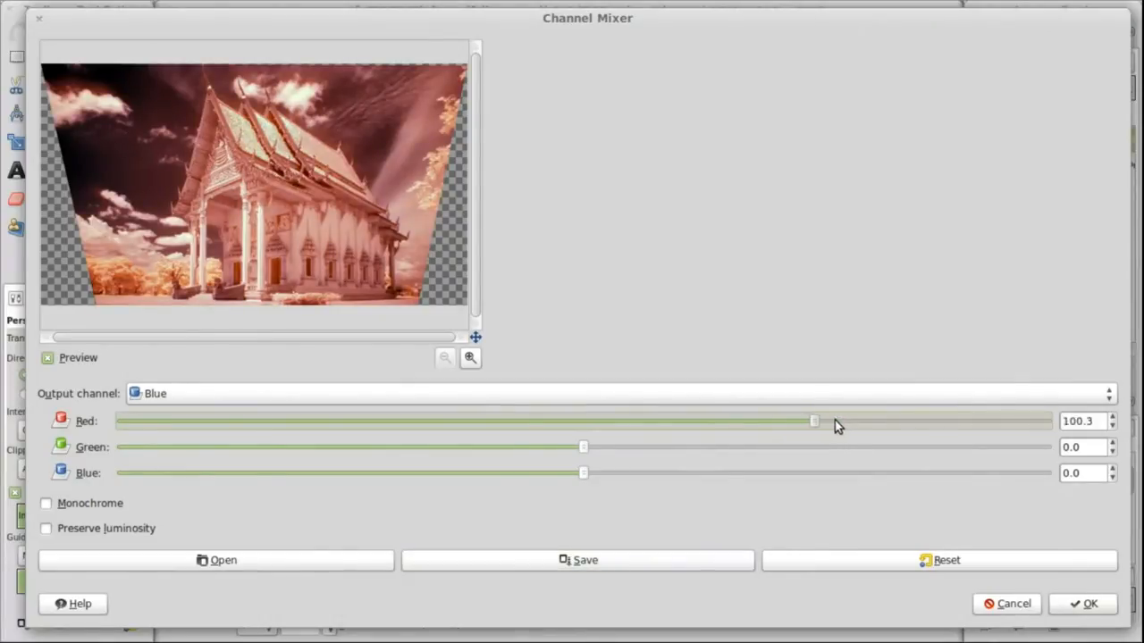
drag(813, 421, 864, 421)
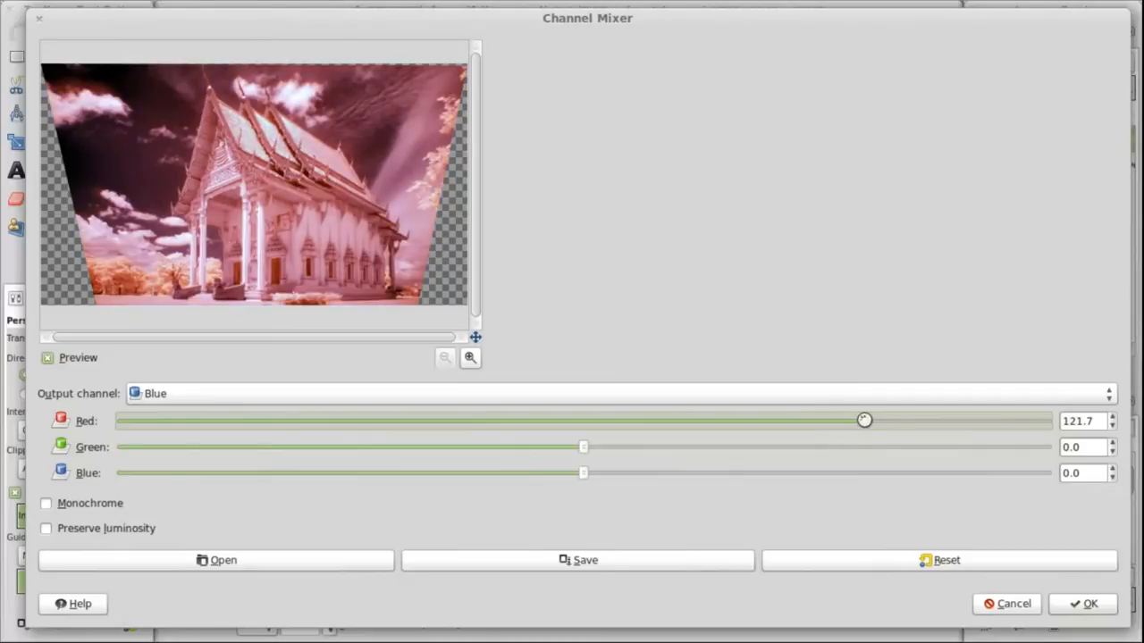
drag(863, 421, 861, 421)
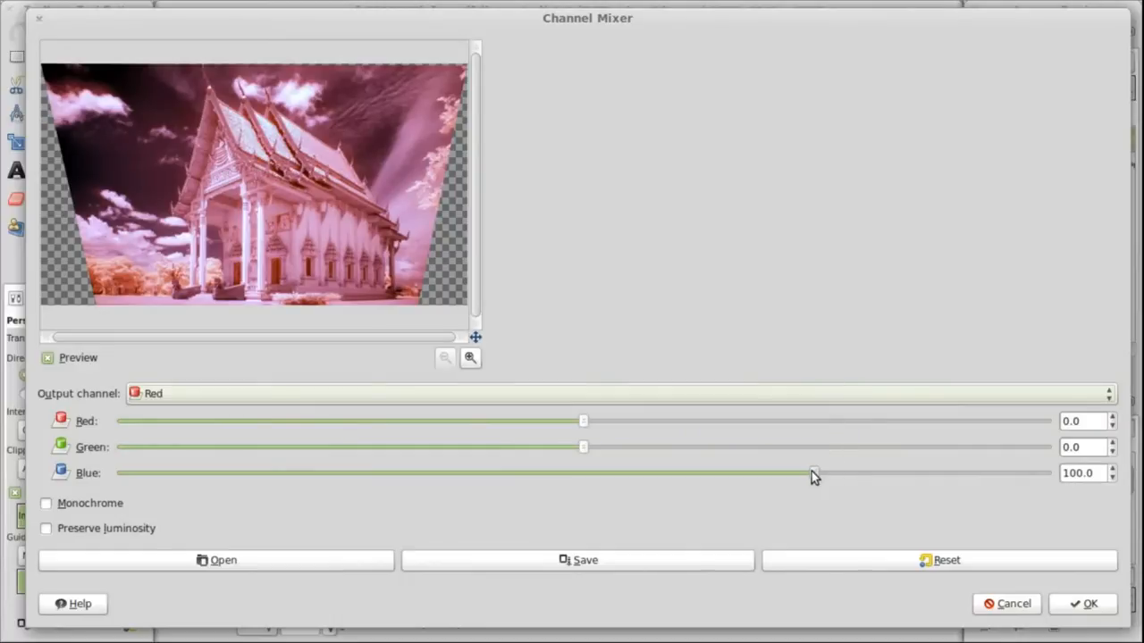
drag(812, 474, 851, 474)
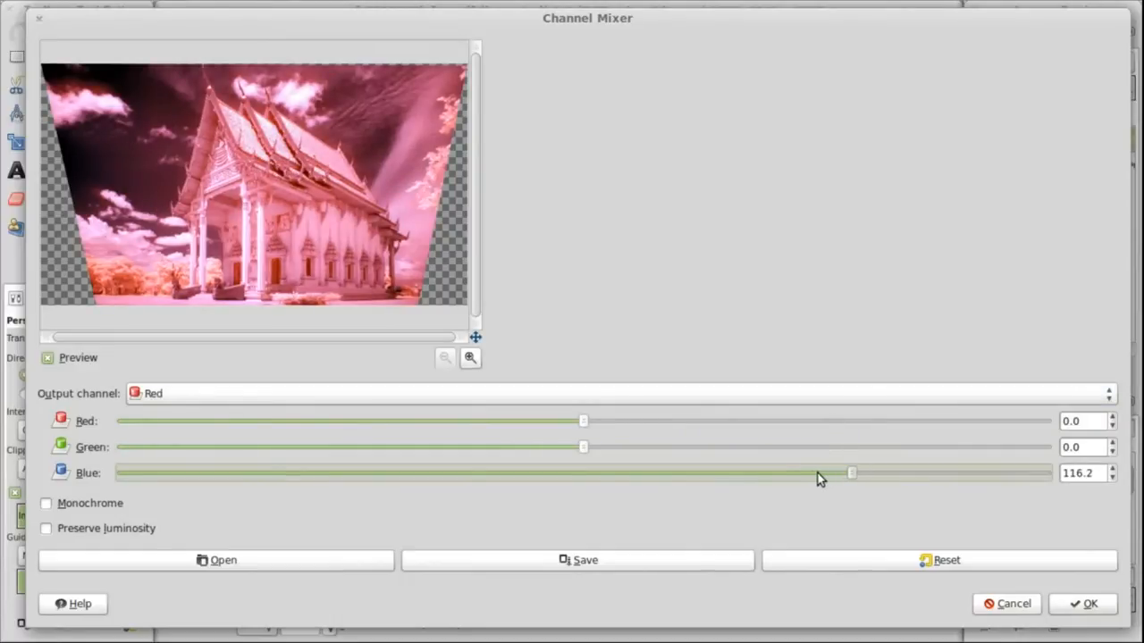
drag(850, 473, 793, 473)
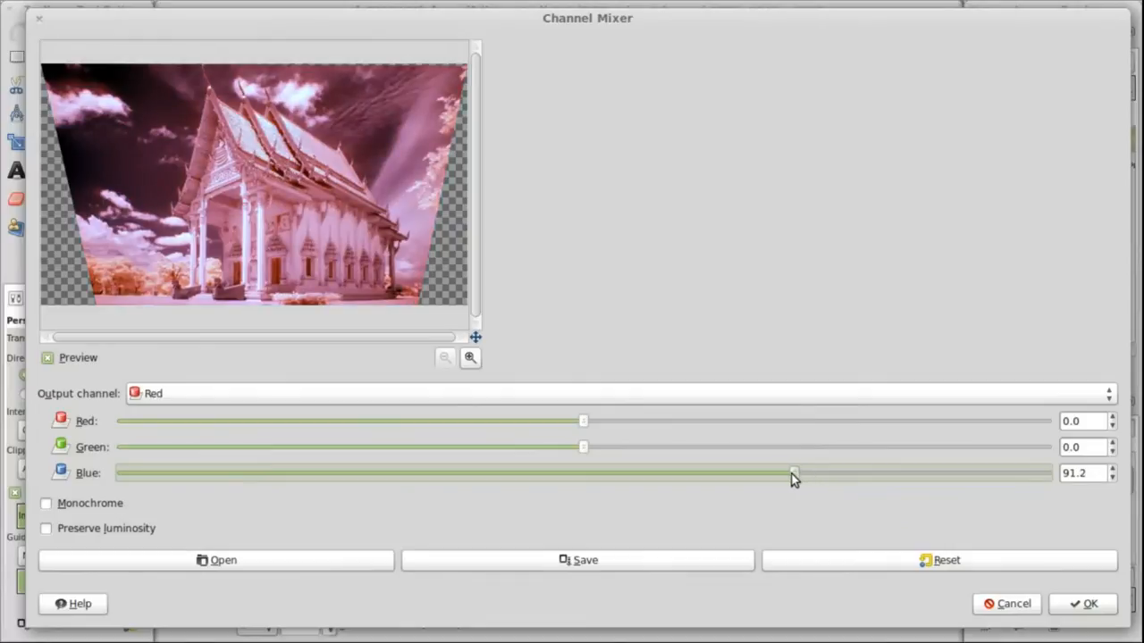
drag(794, 473, 782, 473)
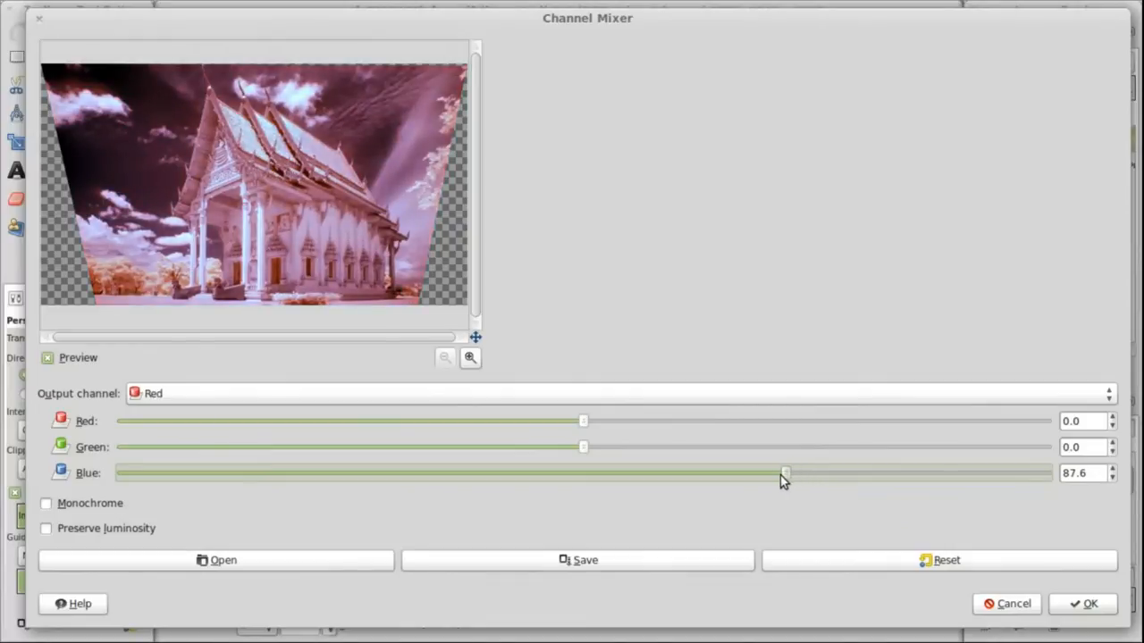
drag(785, 474, 782, 475)
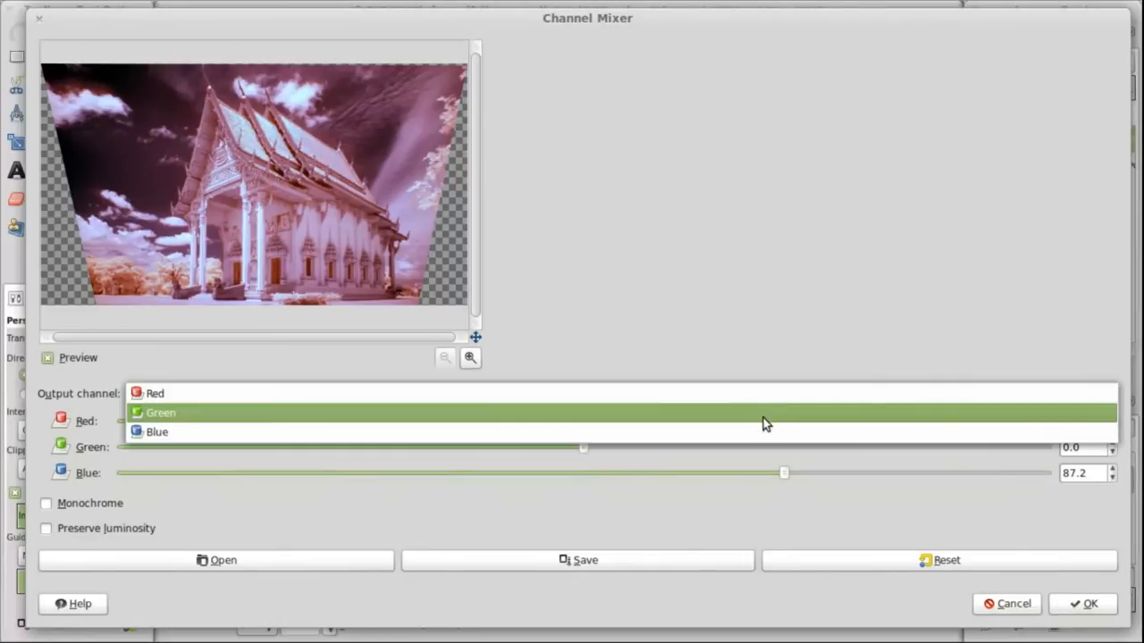
Step: Switch to the Green output channel and set Green to about 103
click(166, 412)
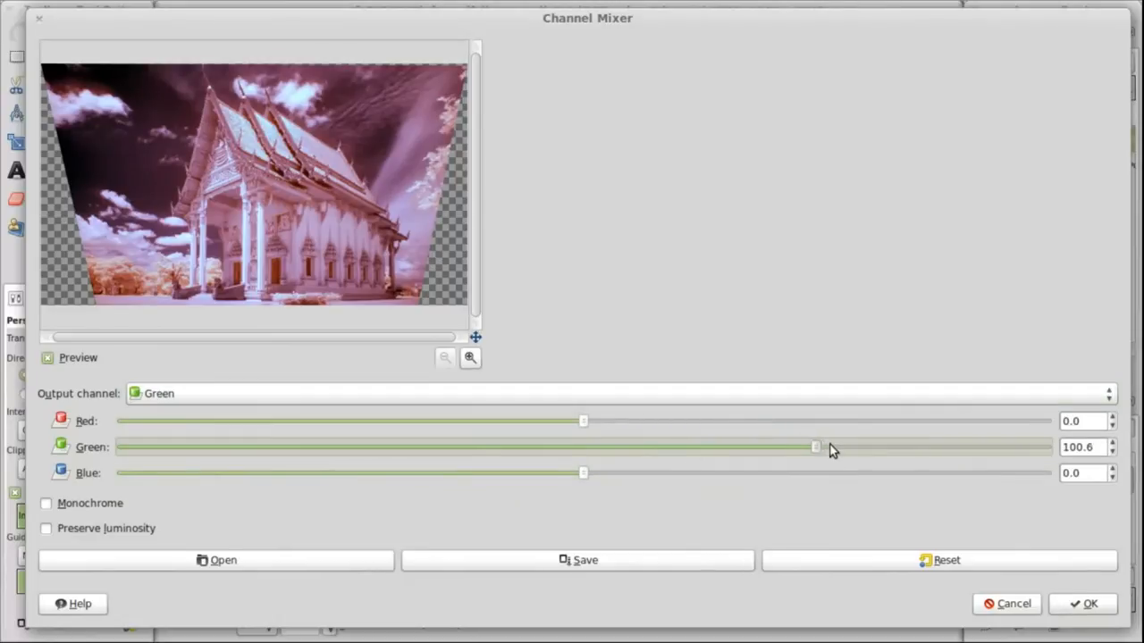
drag(813, 447, 801, 447)
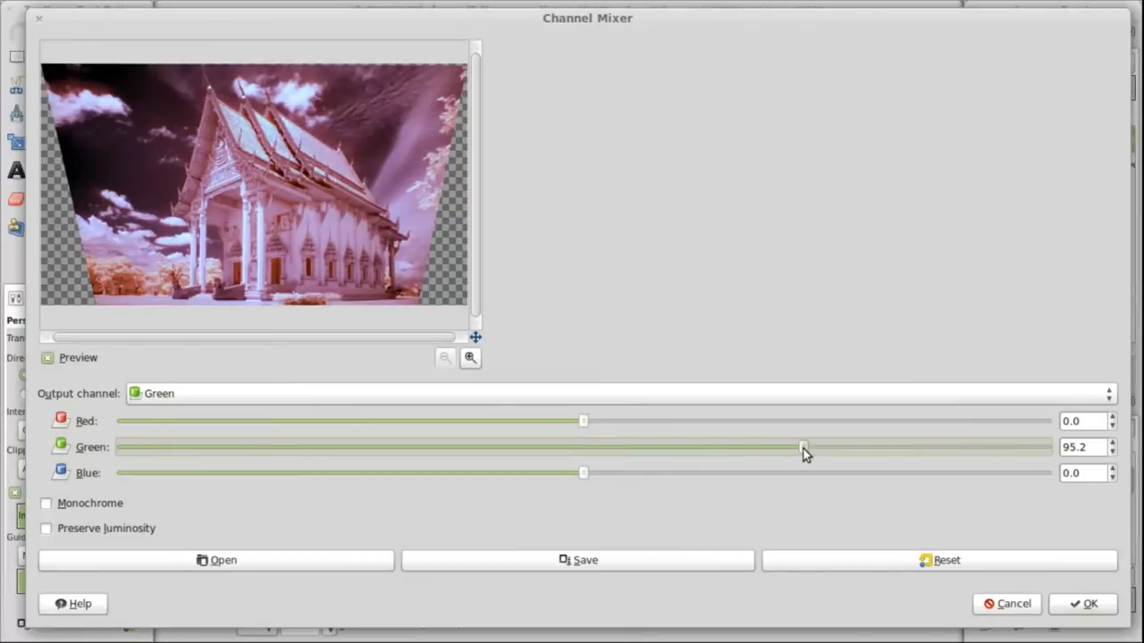
drag(803, 446, 816, 447)
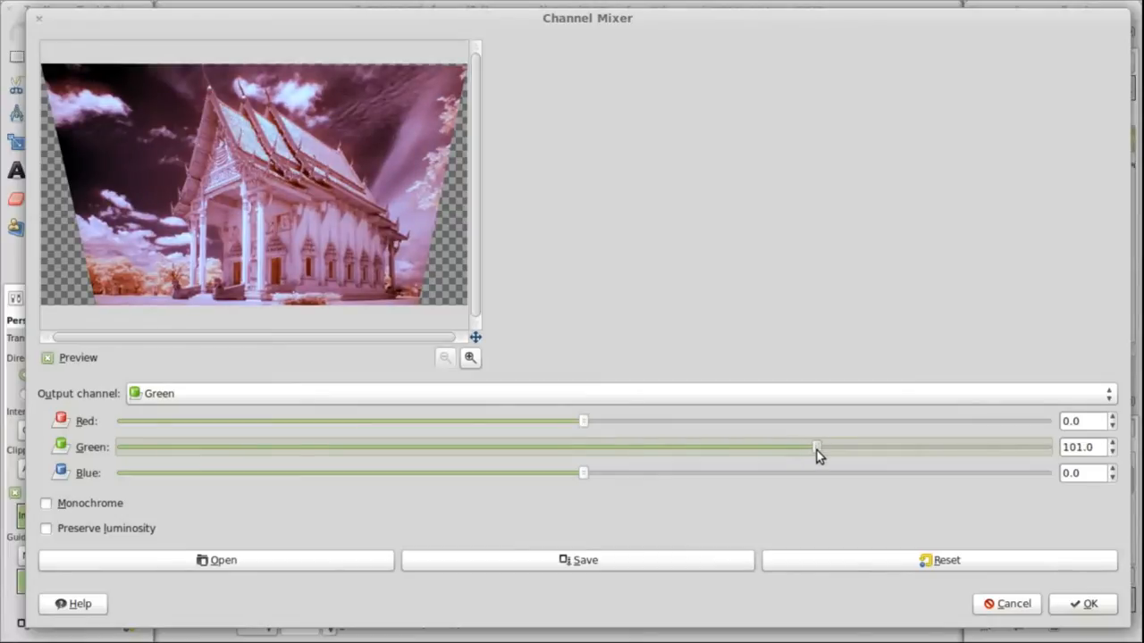
drag(815, 447, 819, 450)
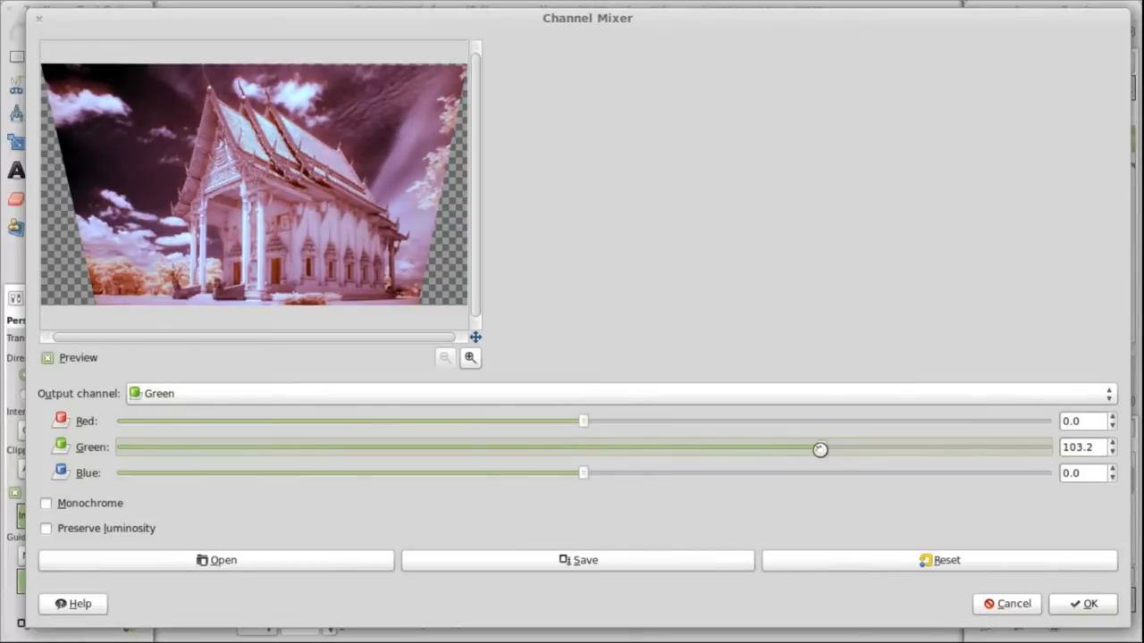
drag(820, 449, 820, 447)
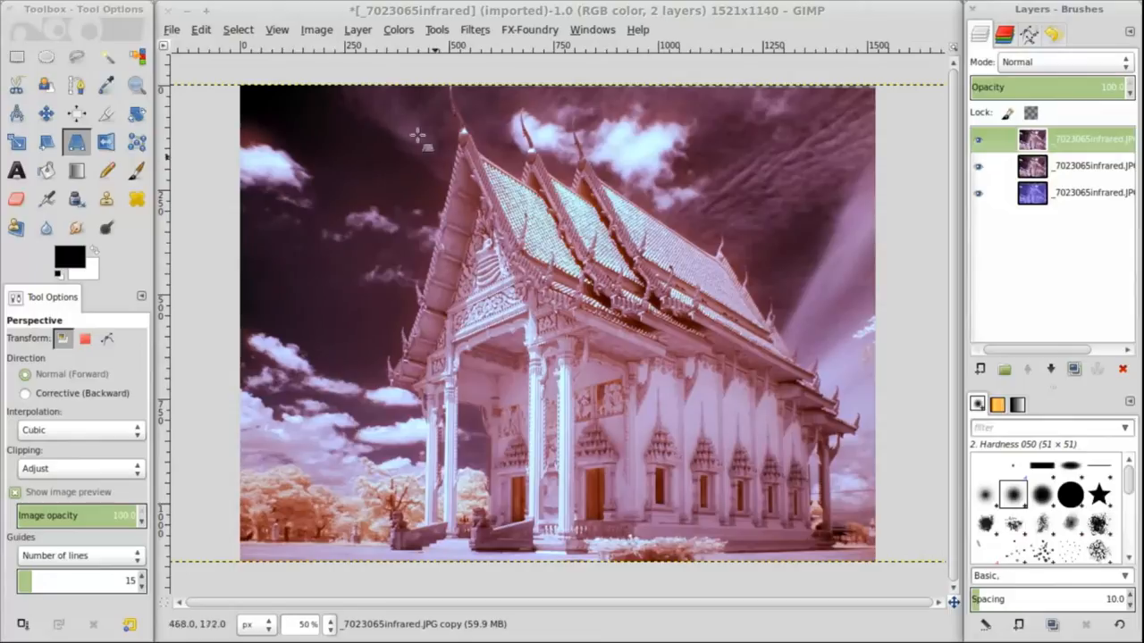
Step: Set the top layer's opacity to about 50 and create a New from Visible layer
click(397, 29)
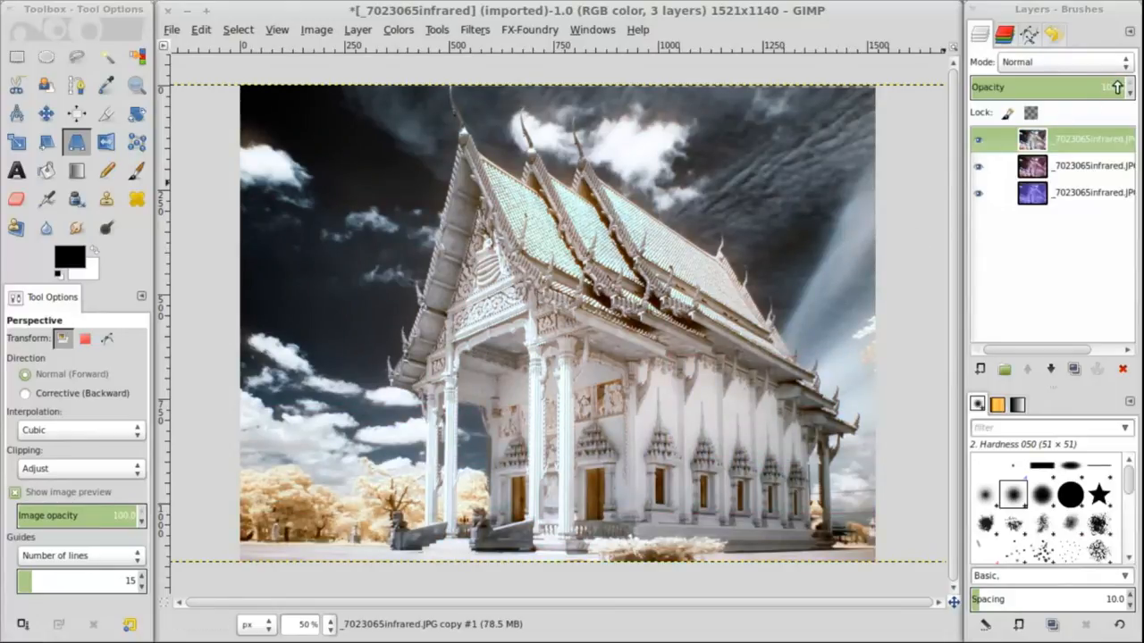
drag(1108, 86, 1066, 96)
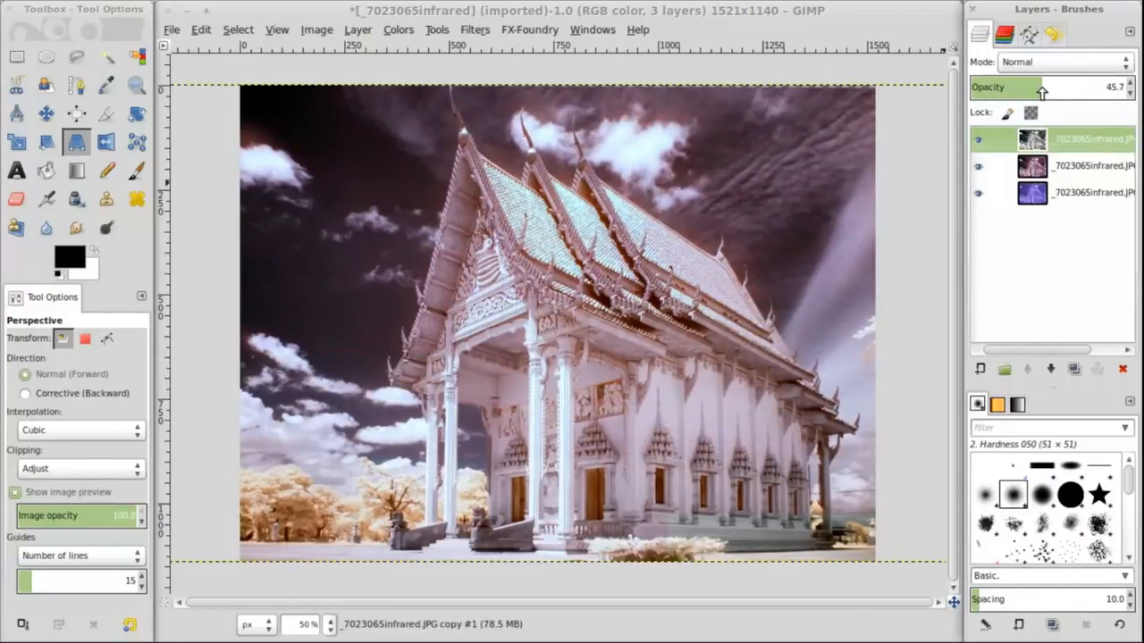
drag(1041, 87, 1061, 86)
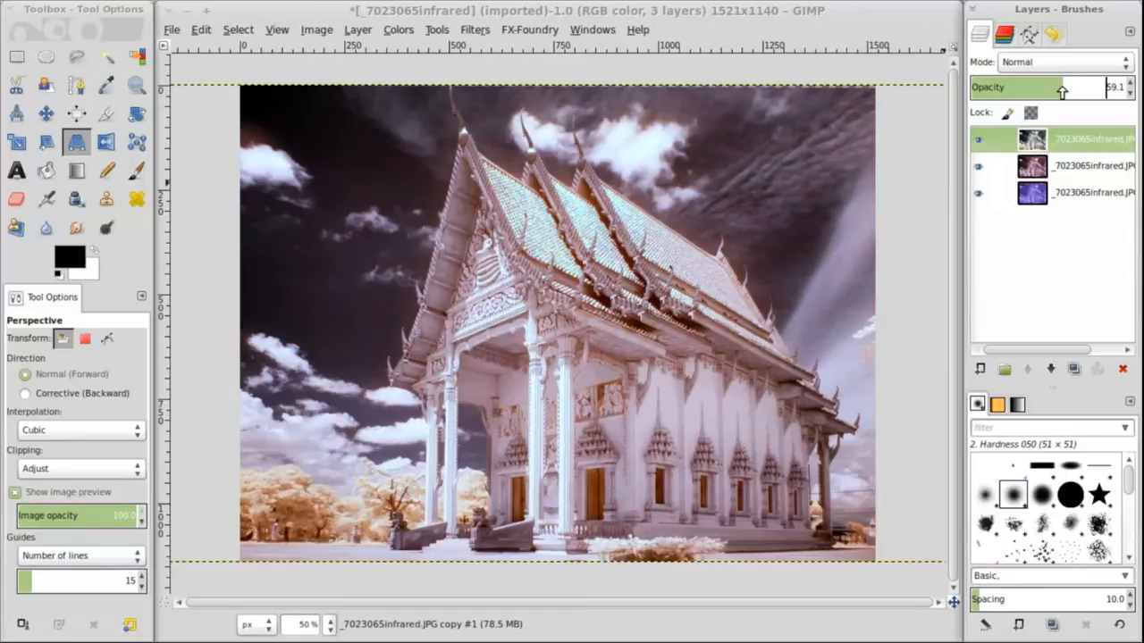
drag(1061, 94, 1056, 94)
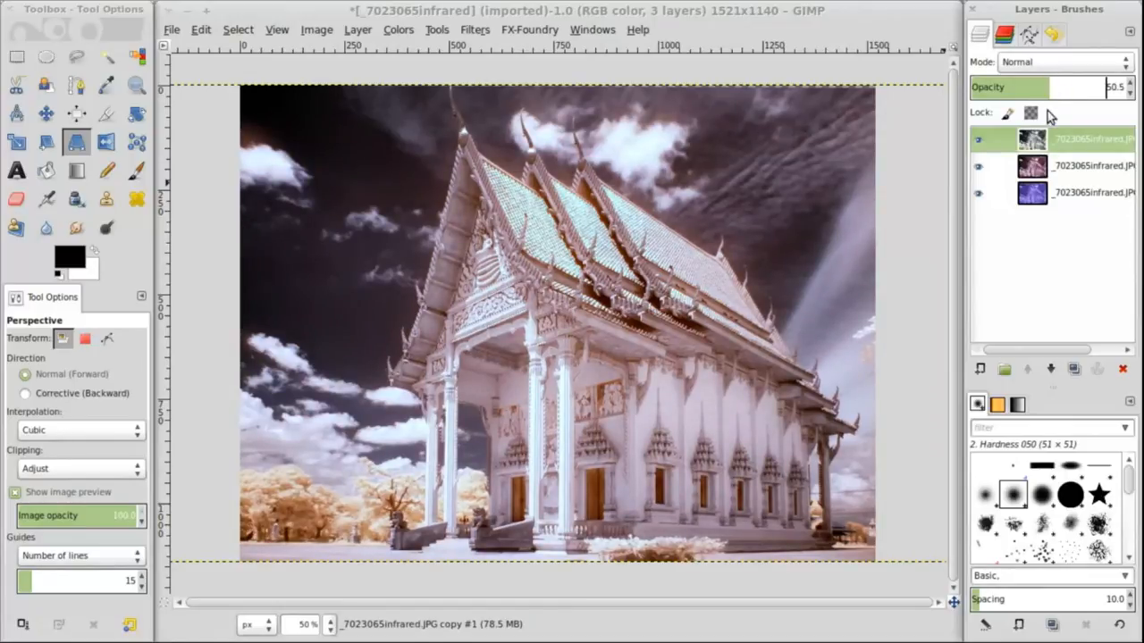
right_click(1068, 139)
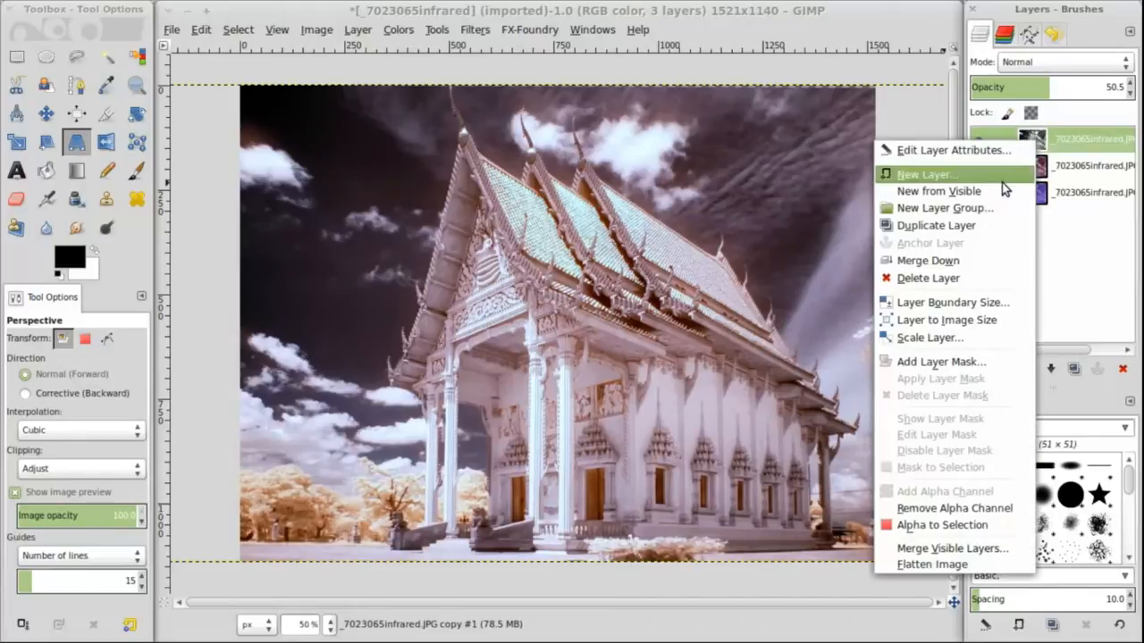
click(928, 174)
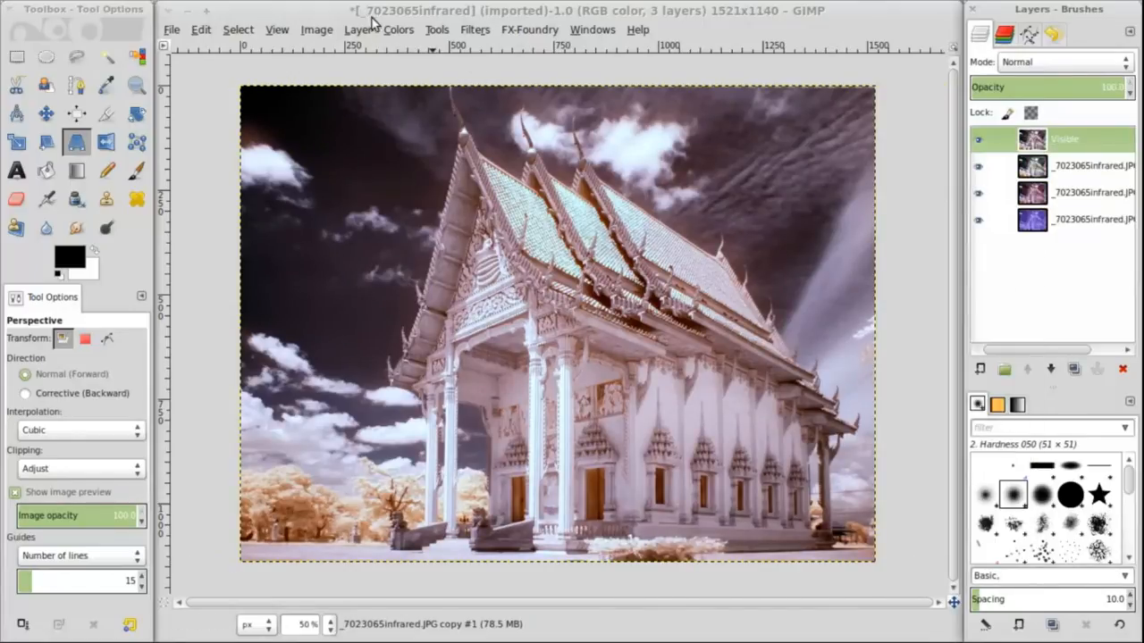
Step: Open Curves on the Visible layer and draw a gentle Value S-curve with darker shadows and lifted highlights
click(414, 29)
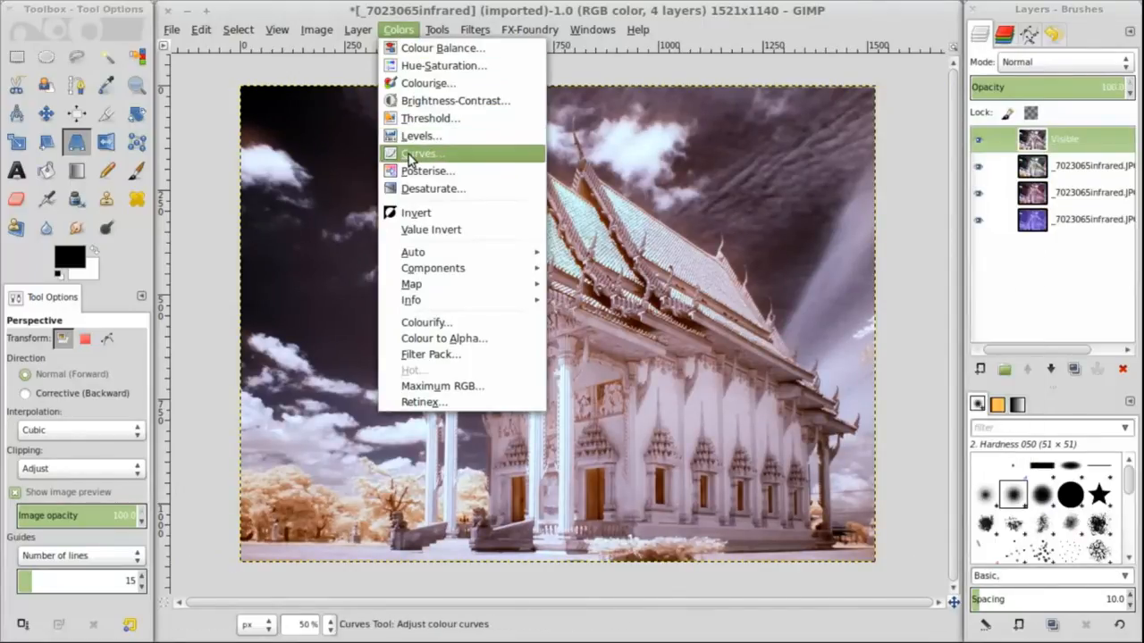
click(418, 153)
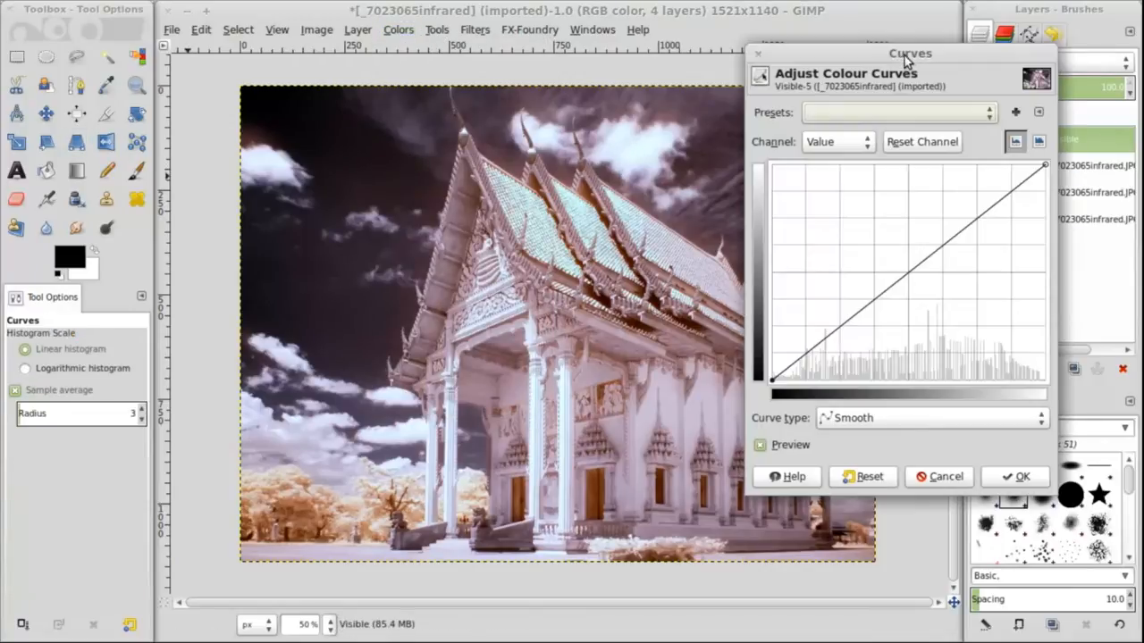
drag(909, 53, 950, 37)
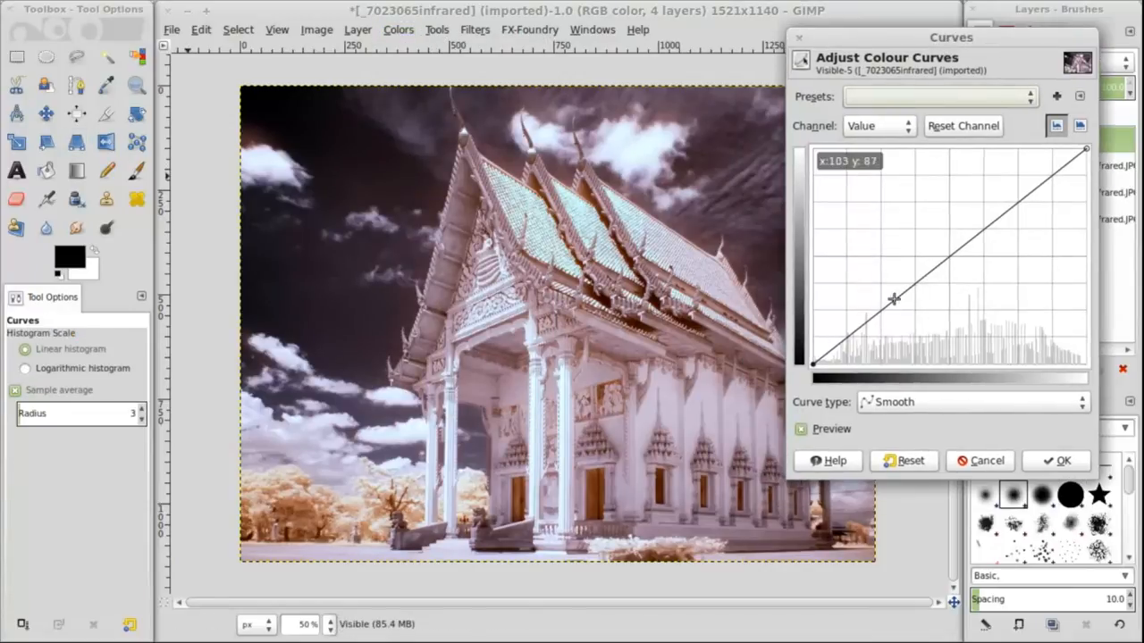
drag(892, 299, 846, 347)
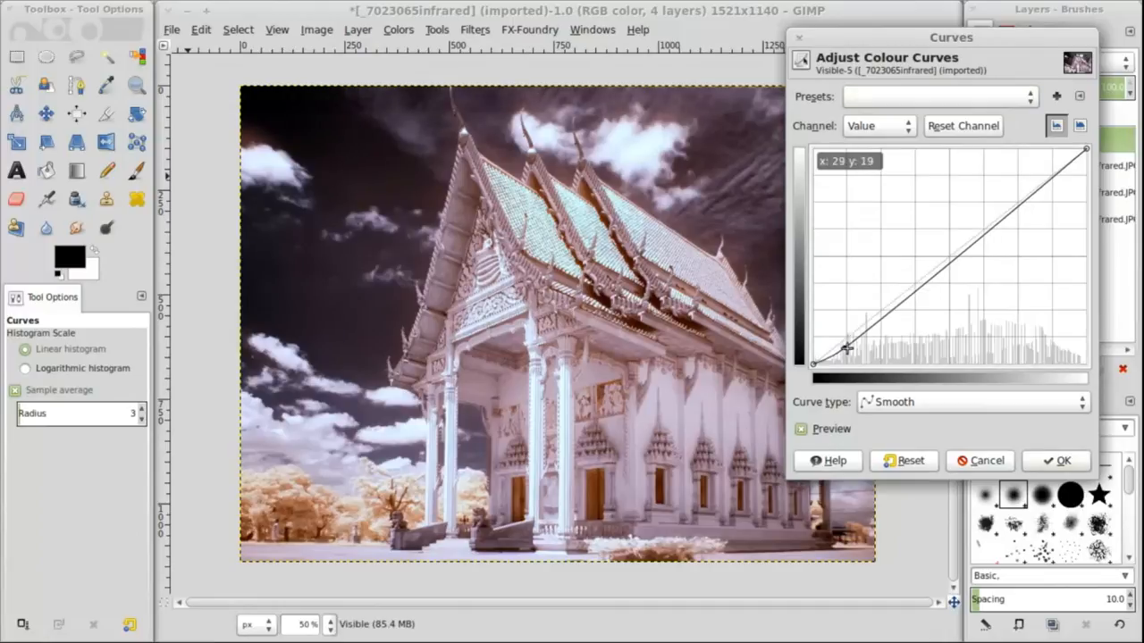
drag(847, 347, 866, 347)
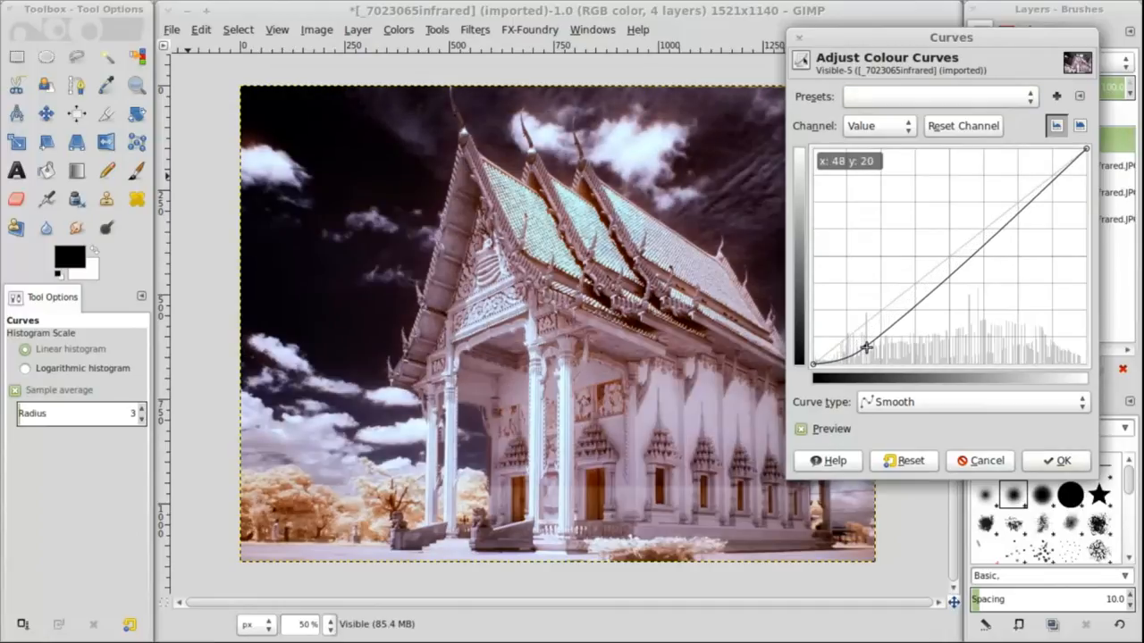
drag(867, 348, 865, 346)
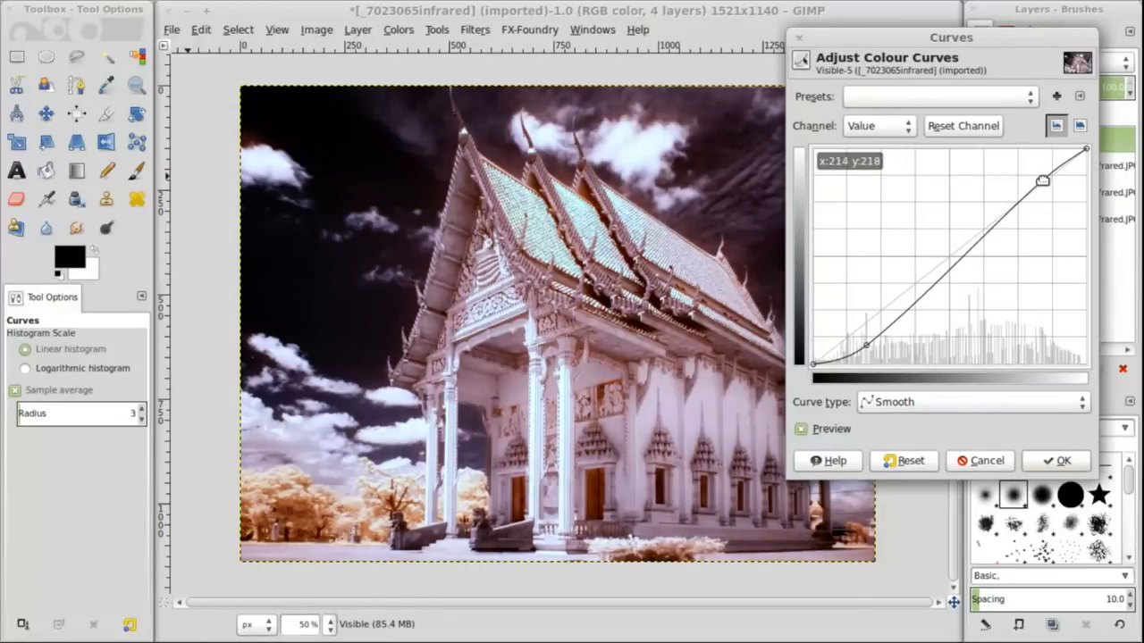
Step: On the Red channel curve, lower the shadows and slightly lift the upper midtones
click(878, 125)
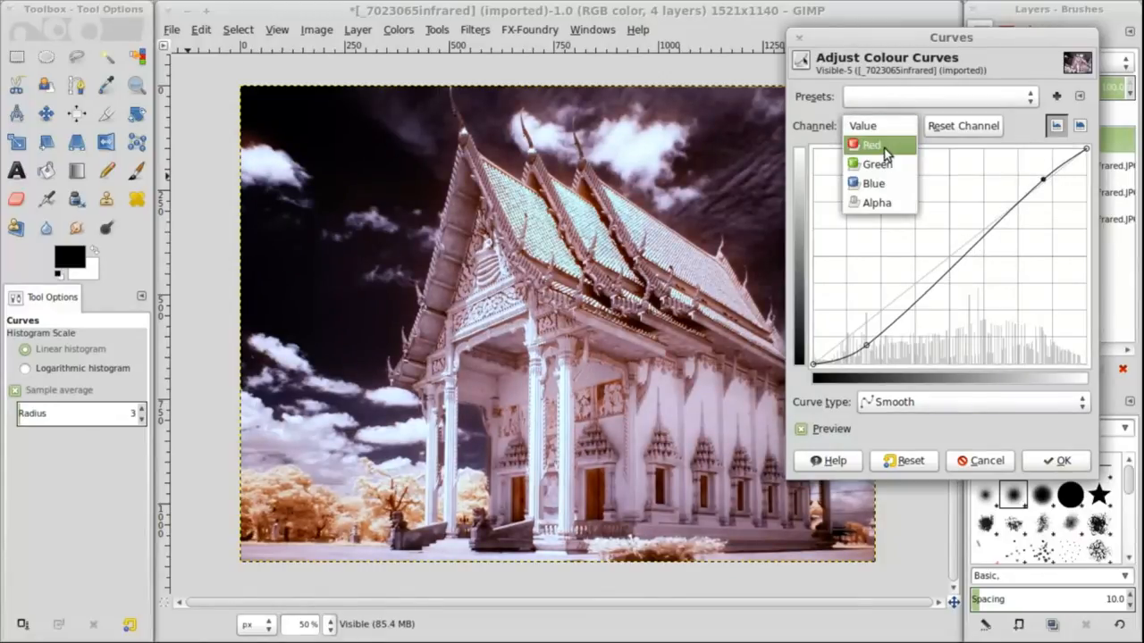
click(869, 144)
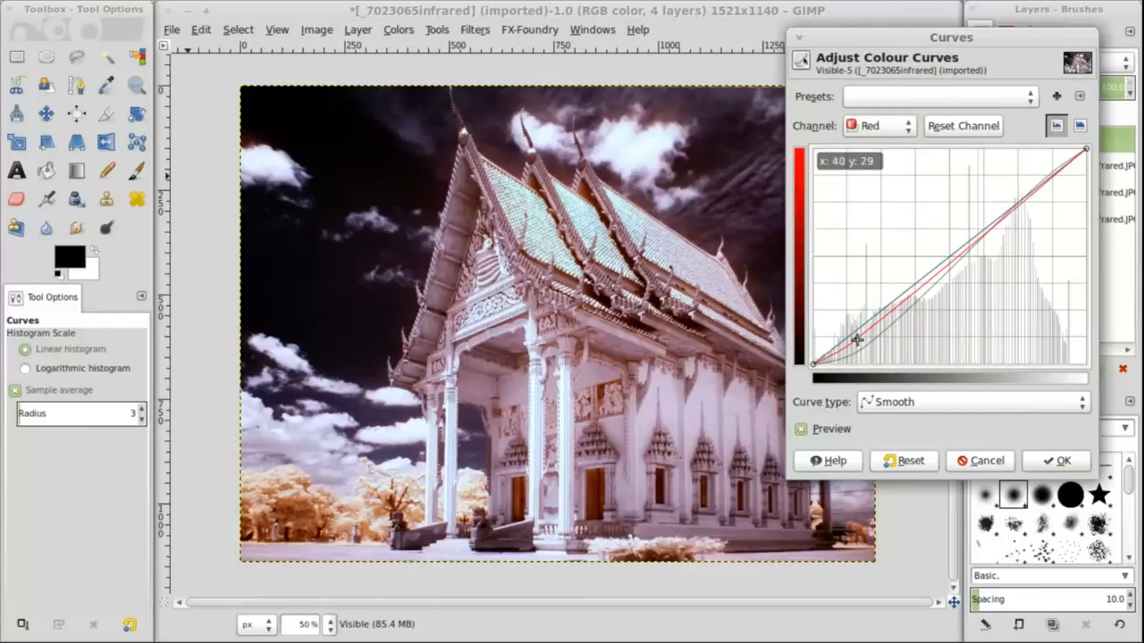
drag(856, 340, 858, 342)
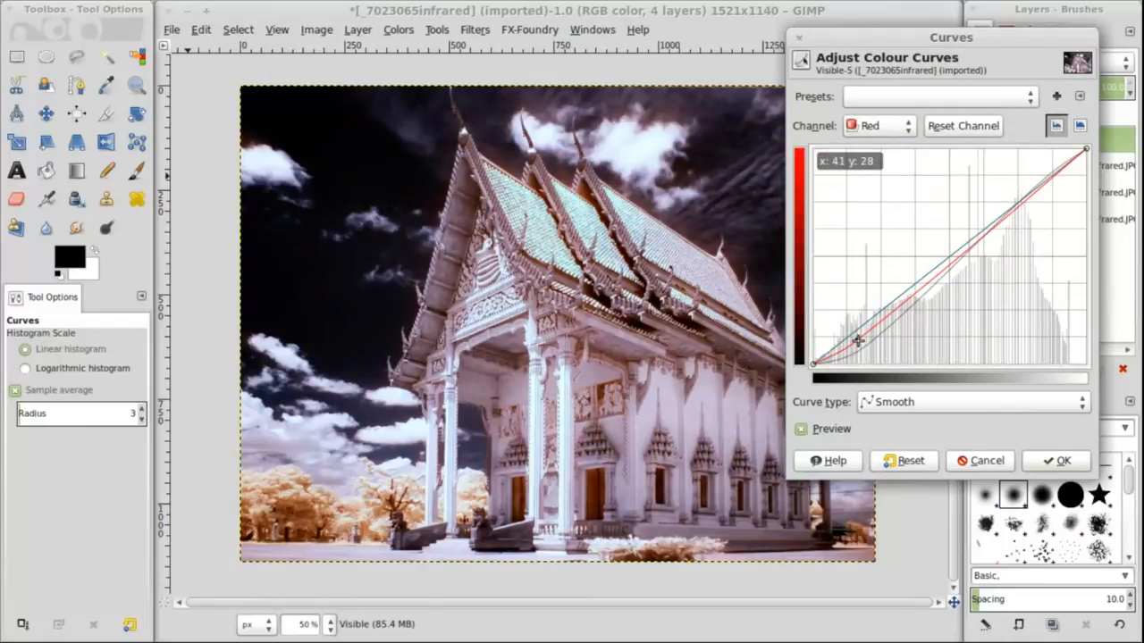
drag(858, 339, 1059, 170)
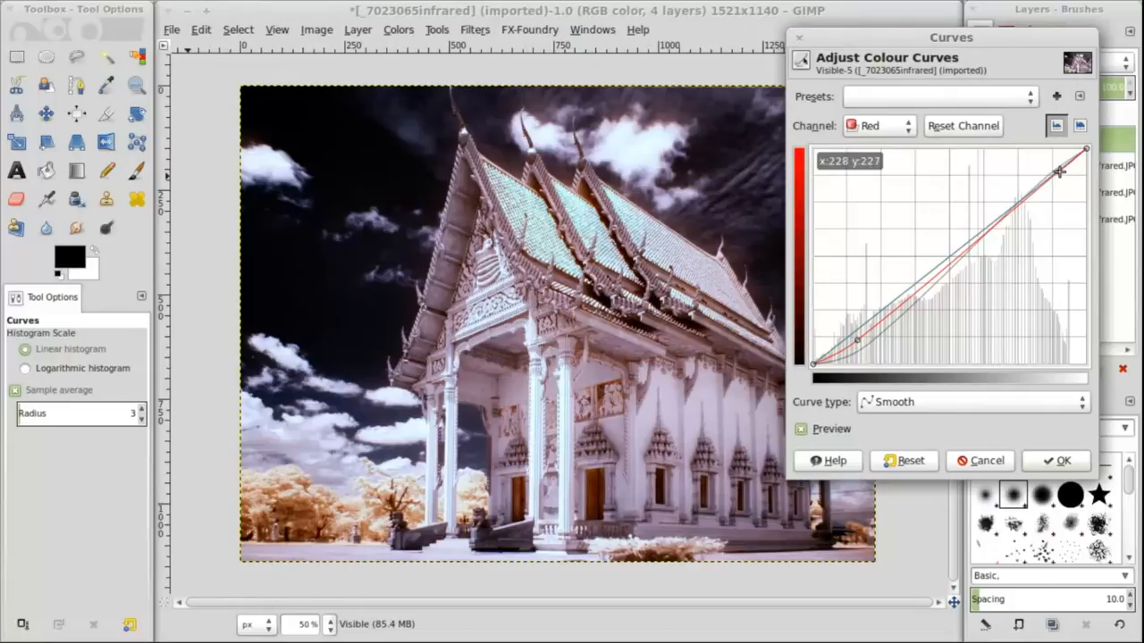
drag(1057, 171, 1067, 181)
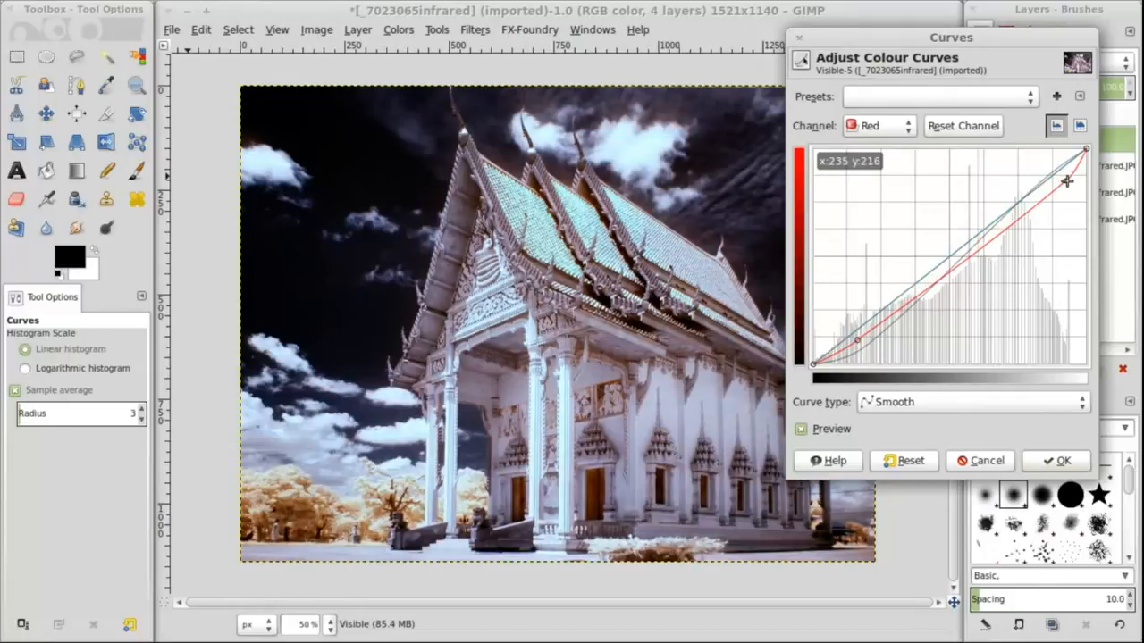
drag(1068, 181, 999, 205)
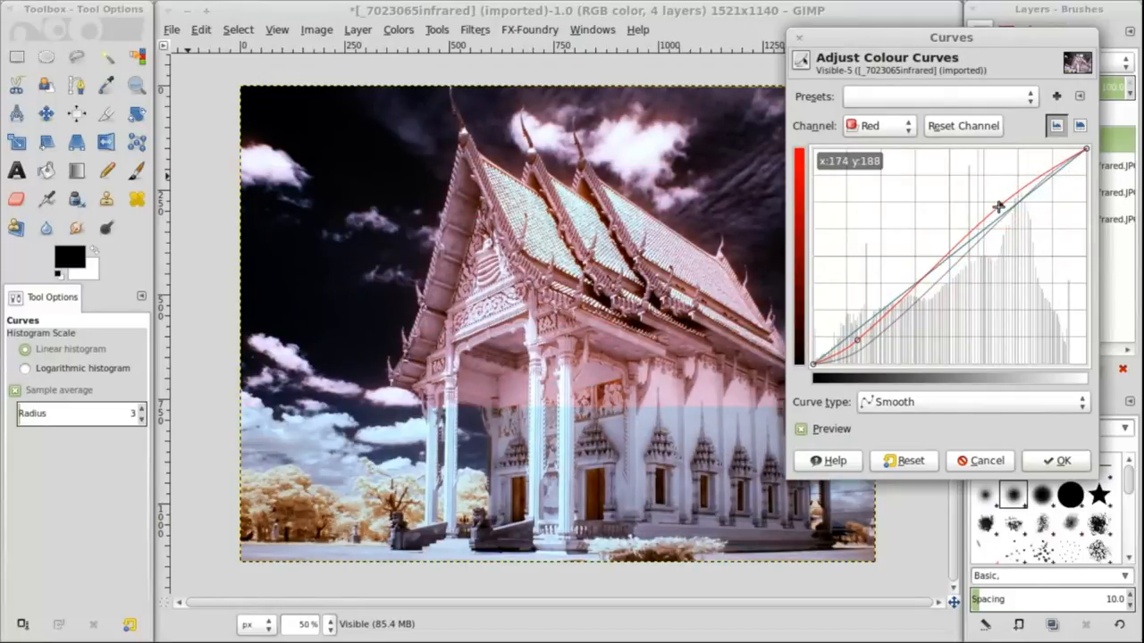
drag(997, 206, 1002, 211)
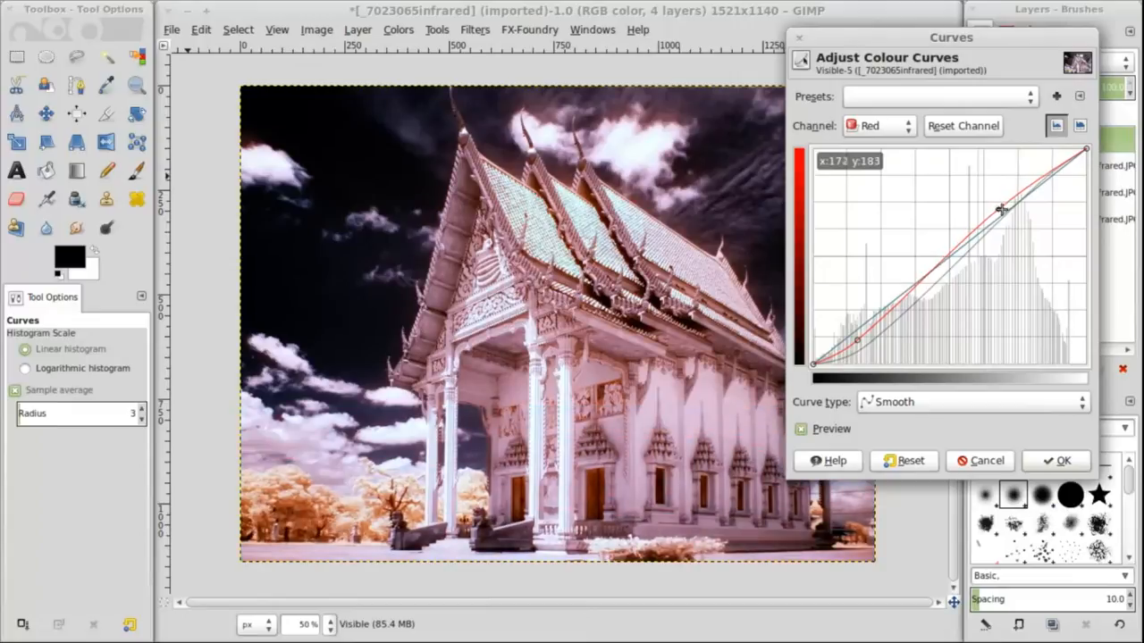
drag(1001, 214, 1001, 212)
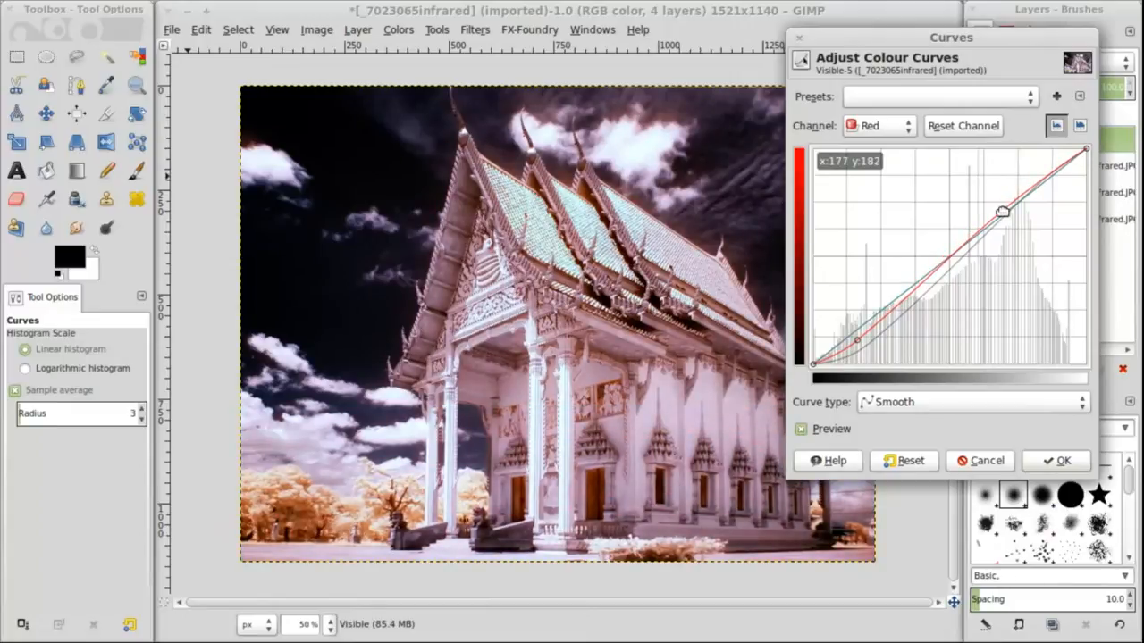
drag(858, 340, 865, 345)
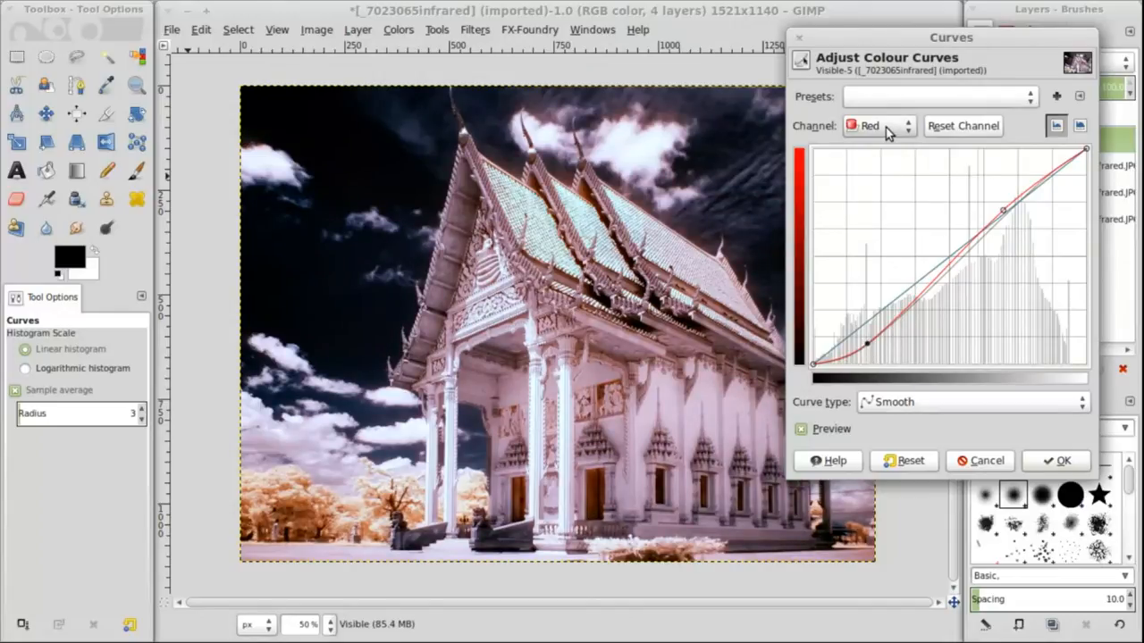
Step: On the Blue channel curve, raise the shadows and midtones while keeping the highlights near neutral
click(878, 125)
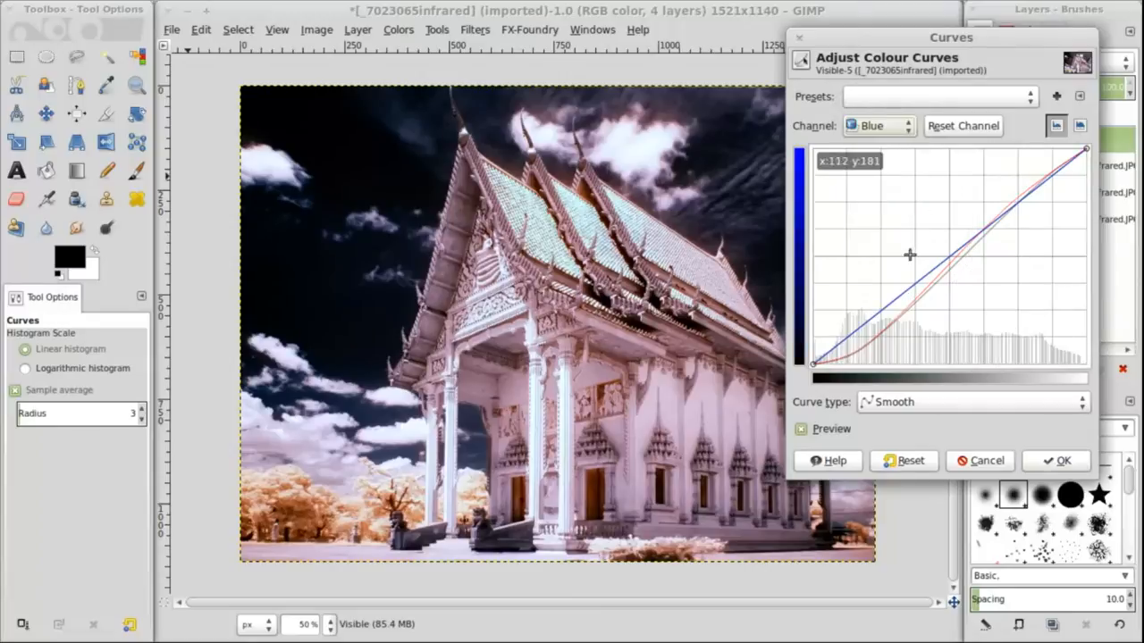
drag(909, 255, 836, 324)
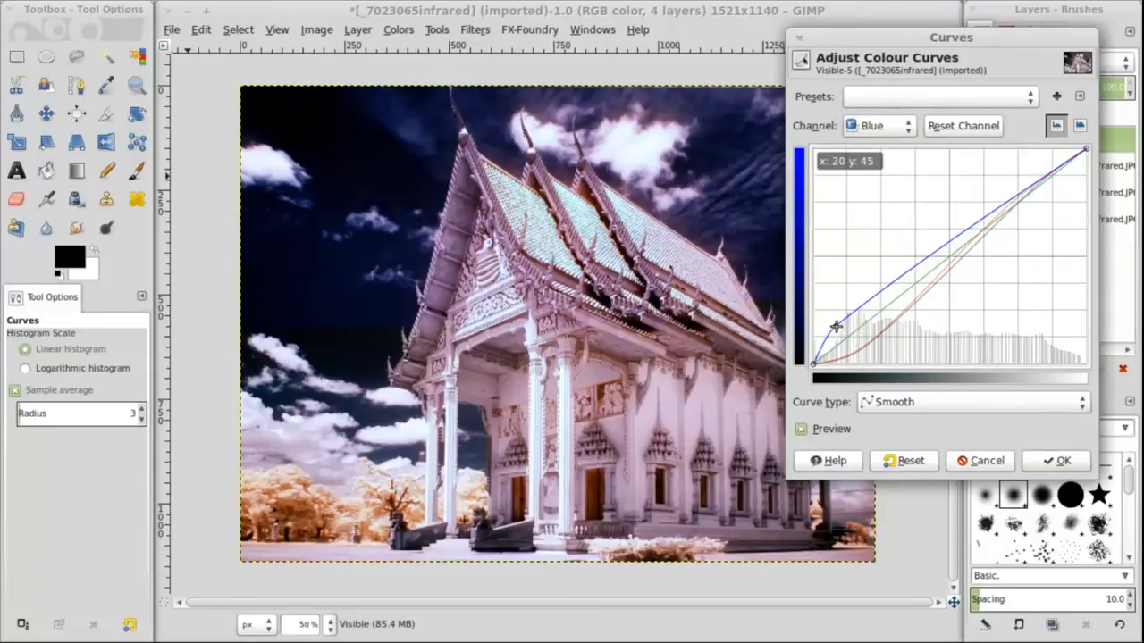
drag(835, 324, 851, 327)
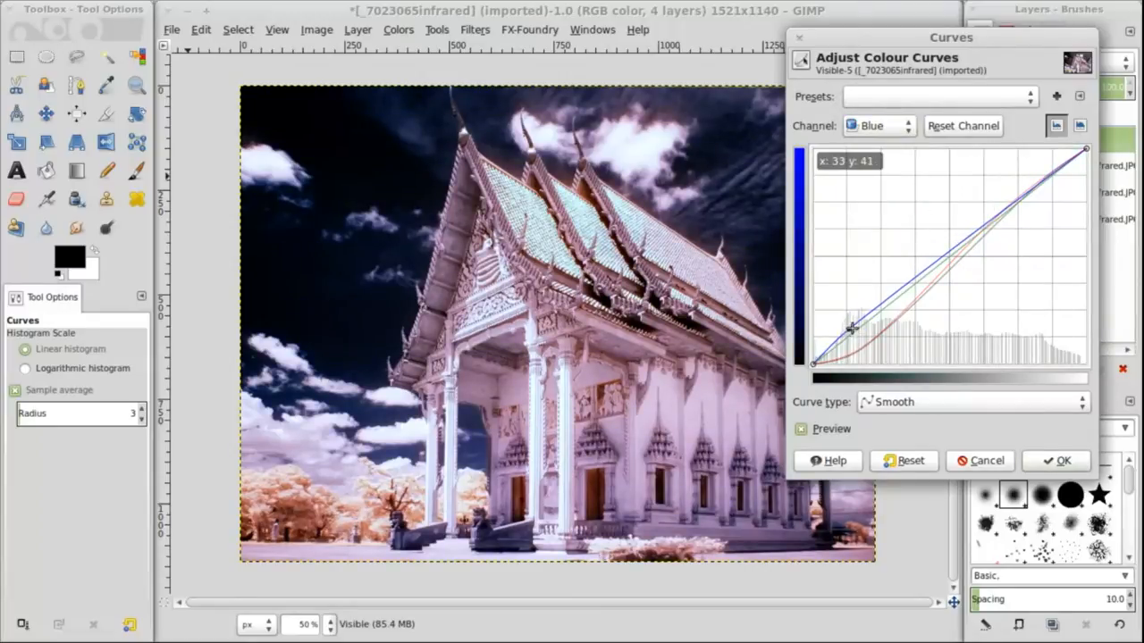
drag(849, 327, 941, 235)
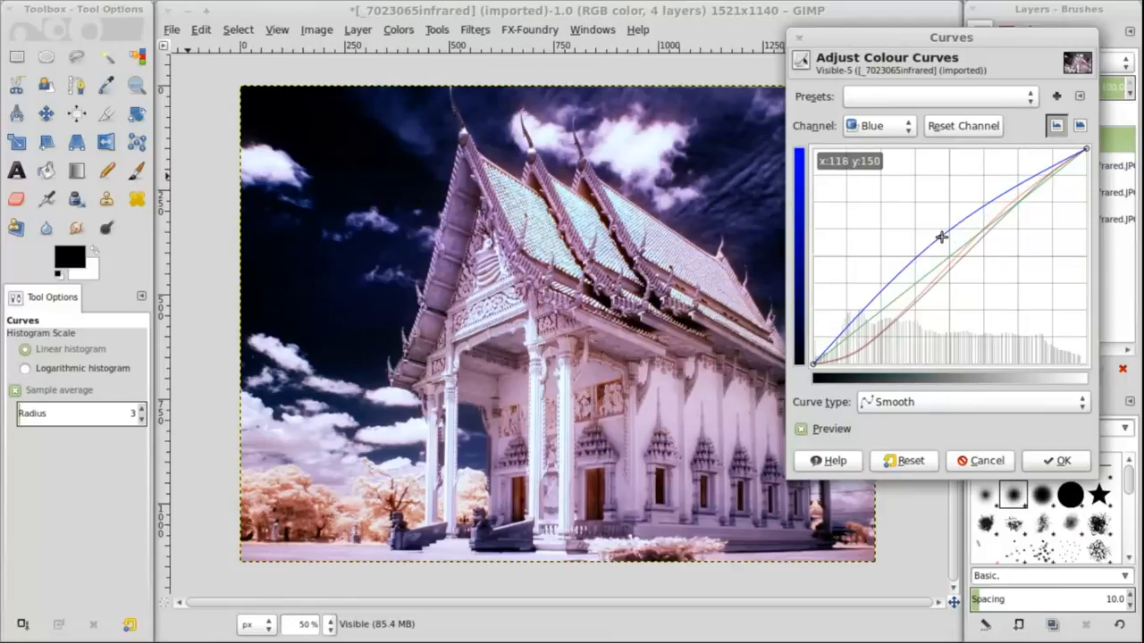
drag(941, 237, 950, 239)
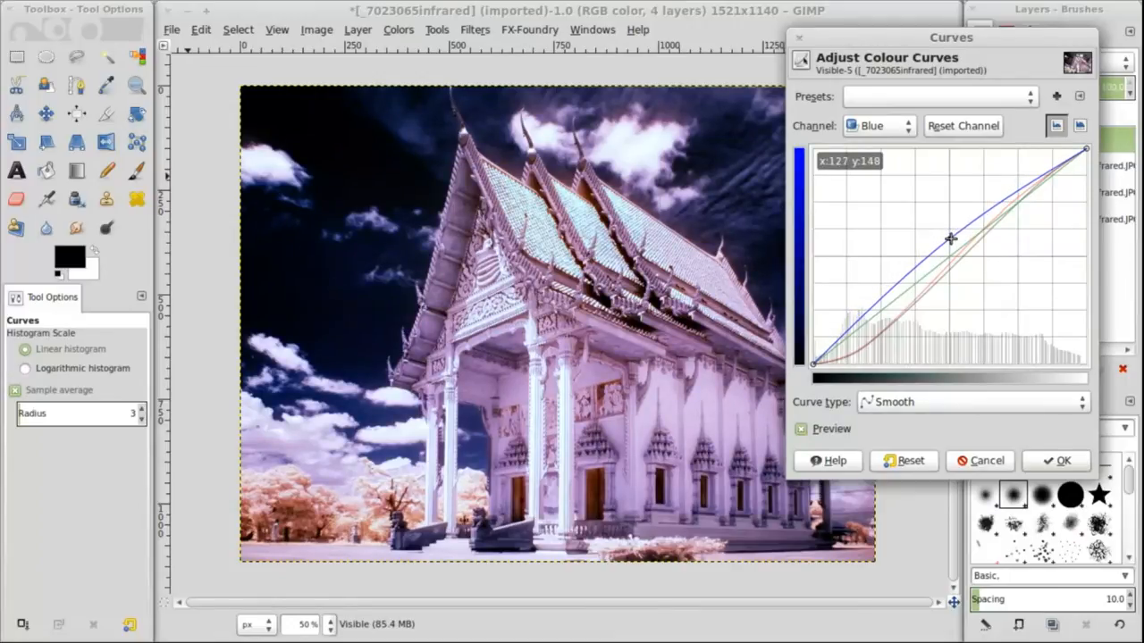
drag(950, 238, 844, 330)
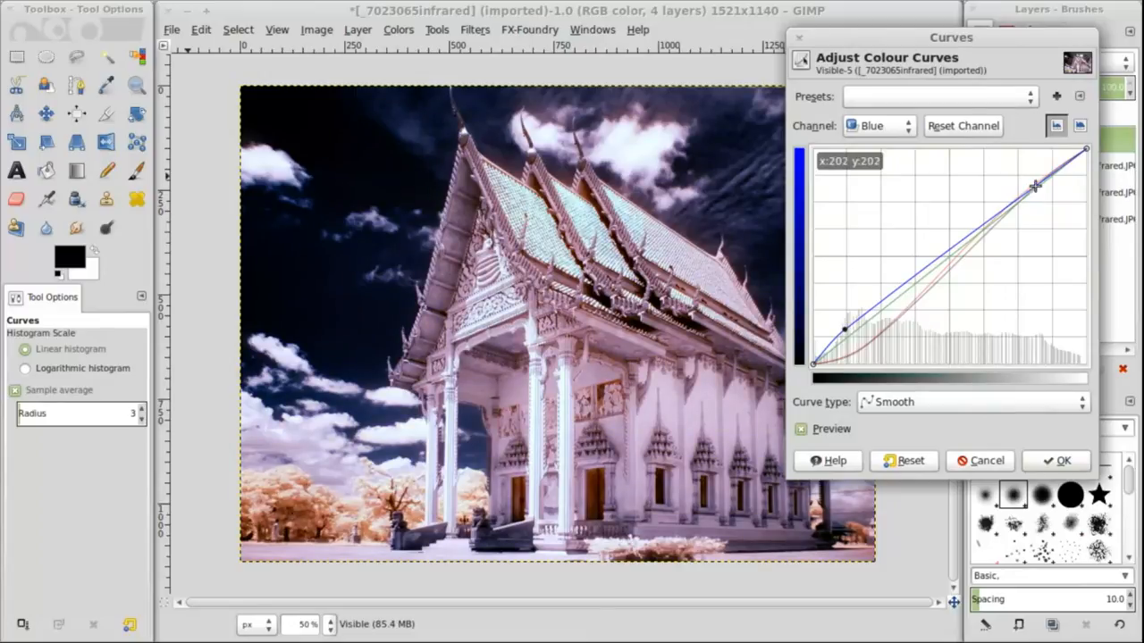
drag(1035, 186, 1042, 169)
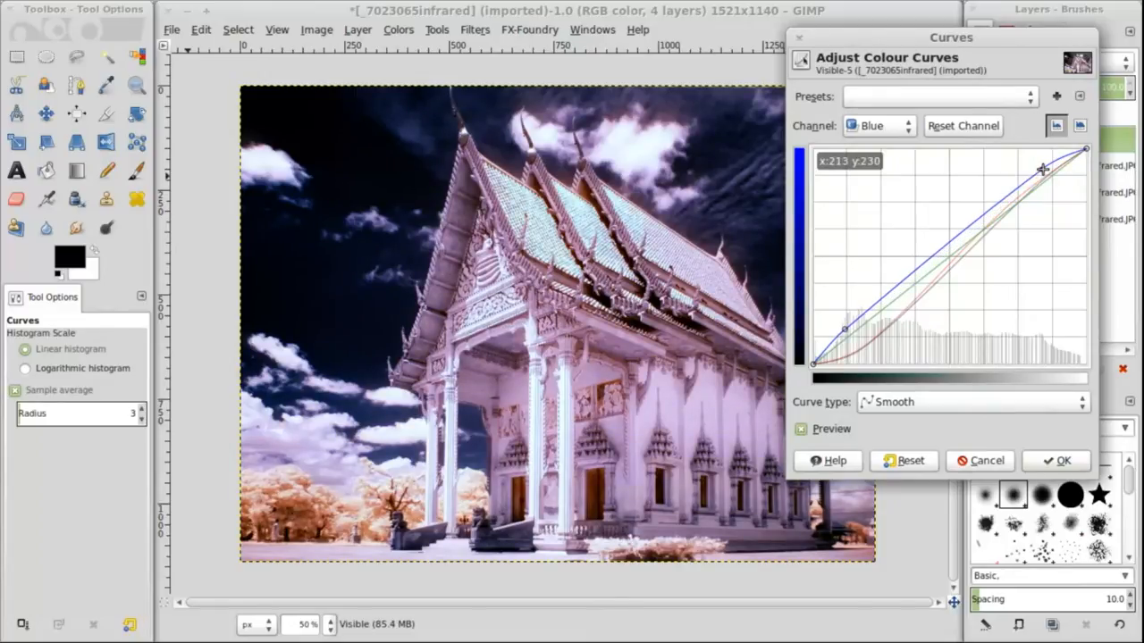
drag(1041, 169, 1055, 193)
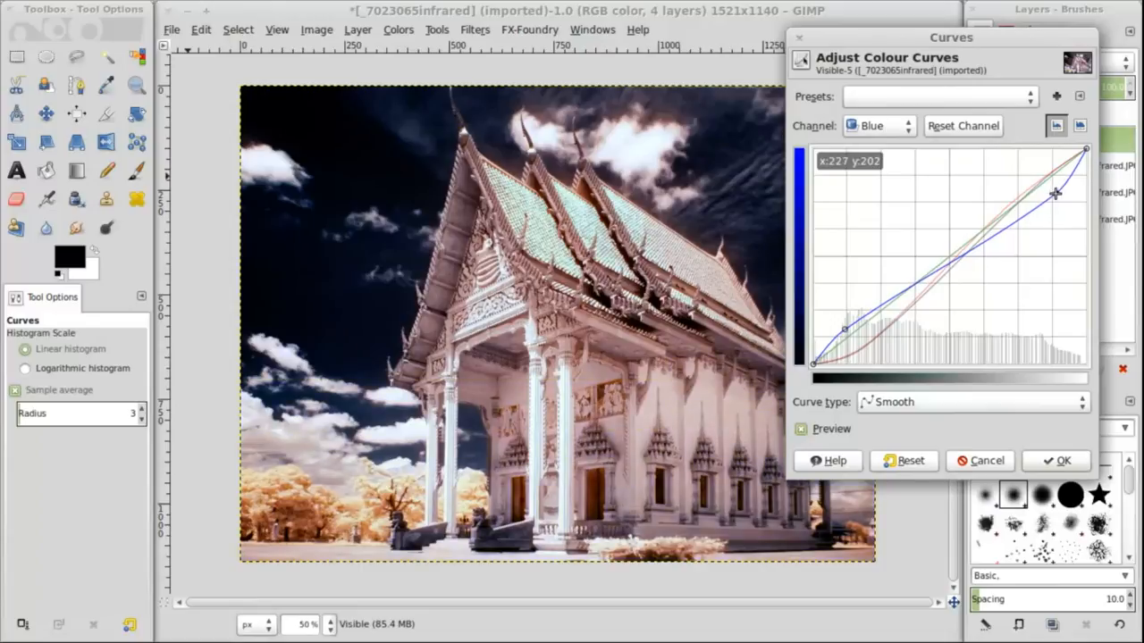
drag(1056, 193, 1041, 189)
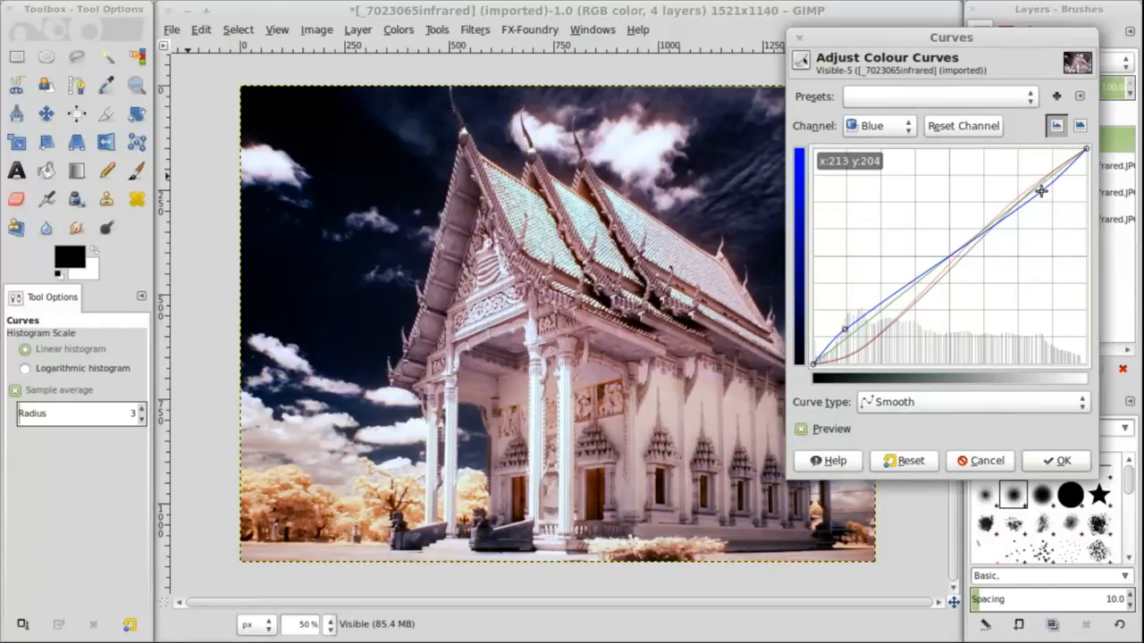
drag(1041, 190, 1032, 189)
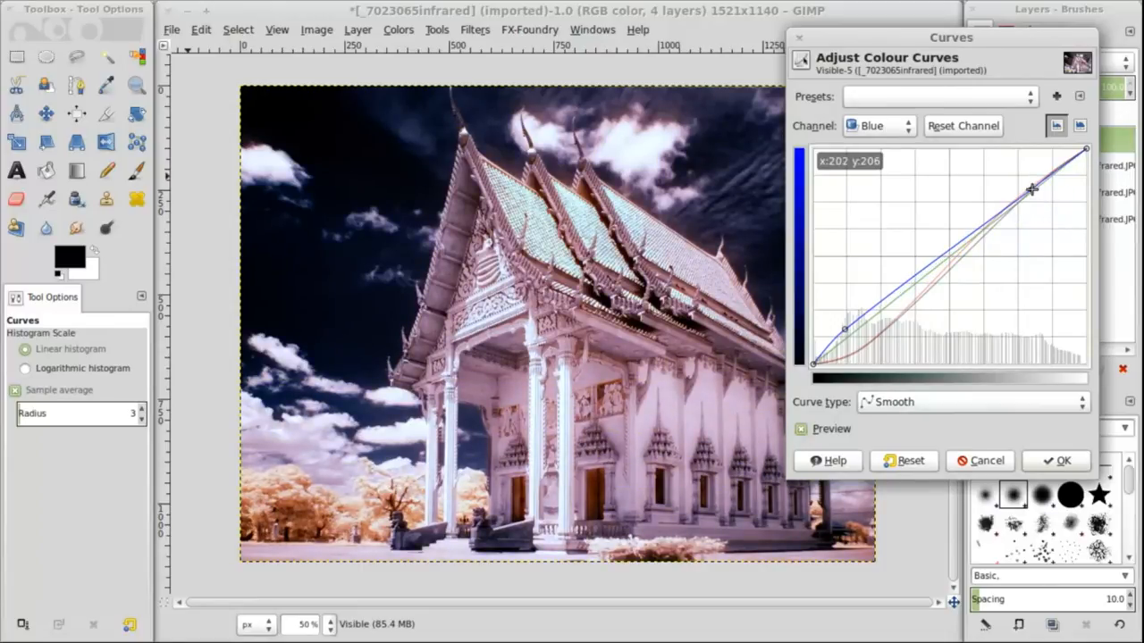
click(876, 125)
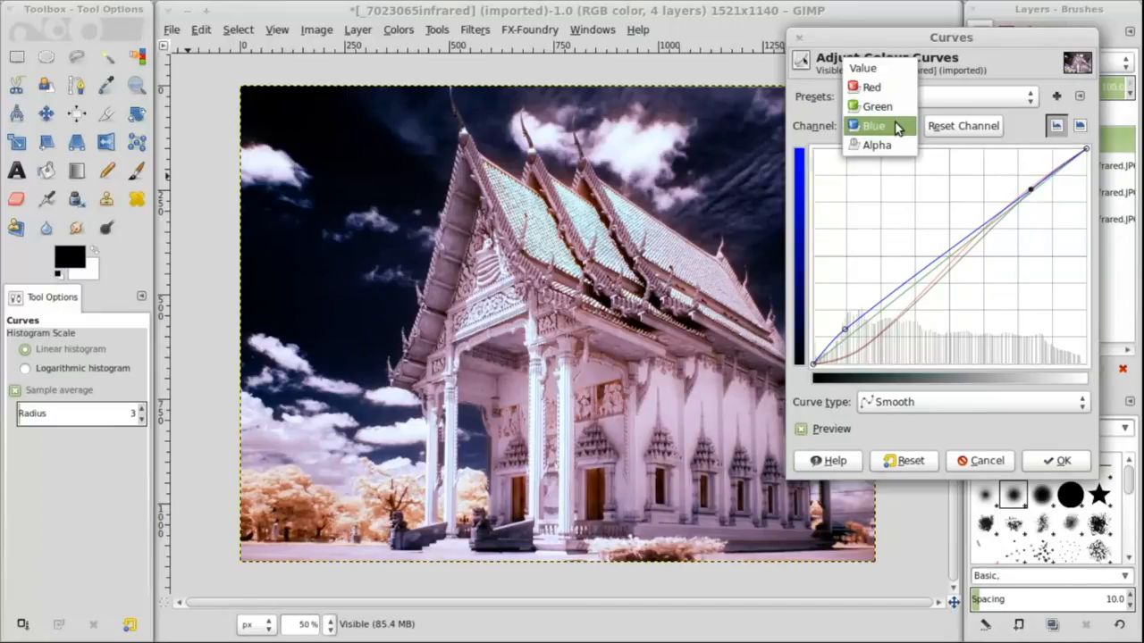
Step: Reshape the green channel curve's midtones, shadows and highlights, then apply the curves adjustment
click(878, 107)
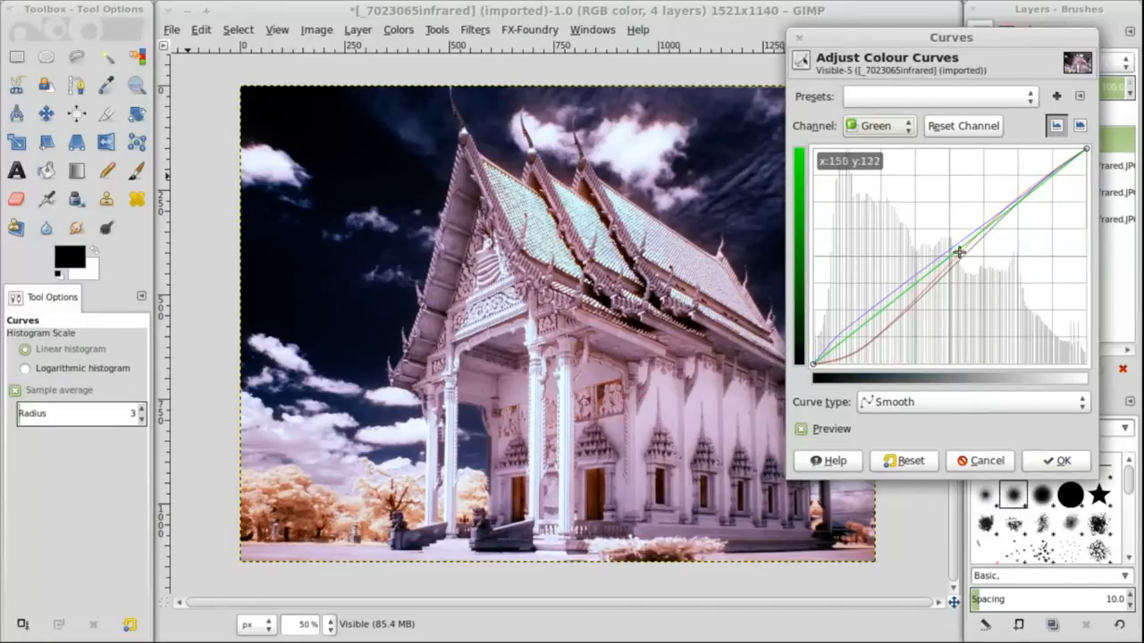
drag(958, 252, 962, 261)
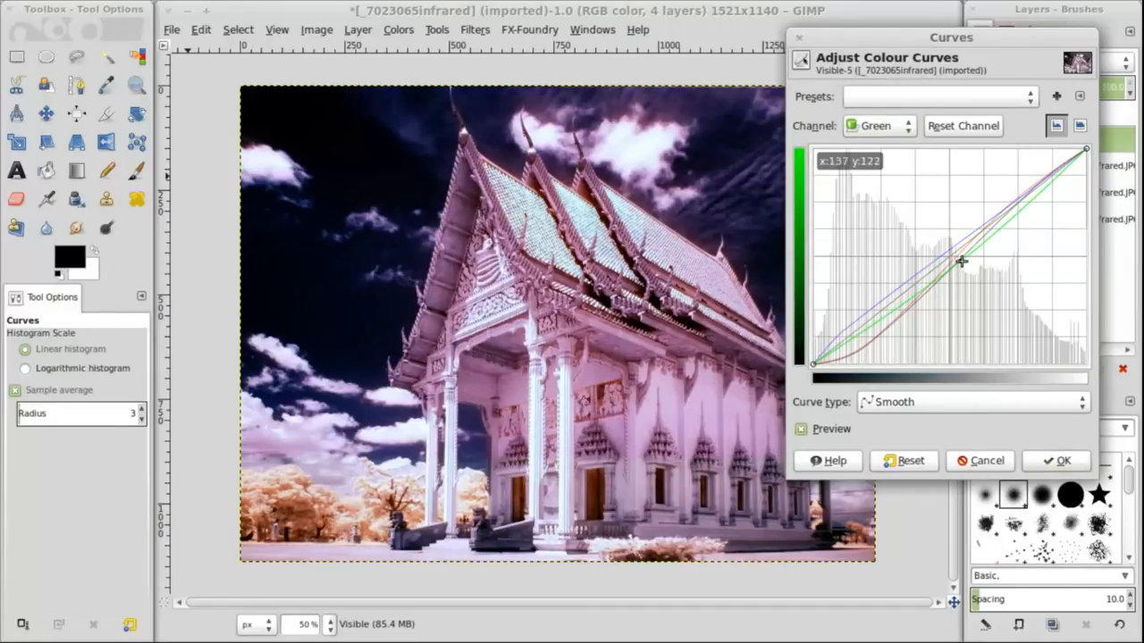
drag(961, 261, 949, 246)
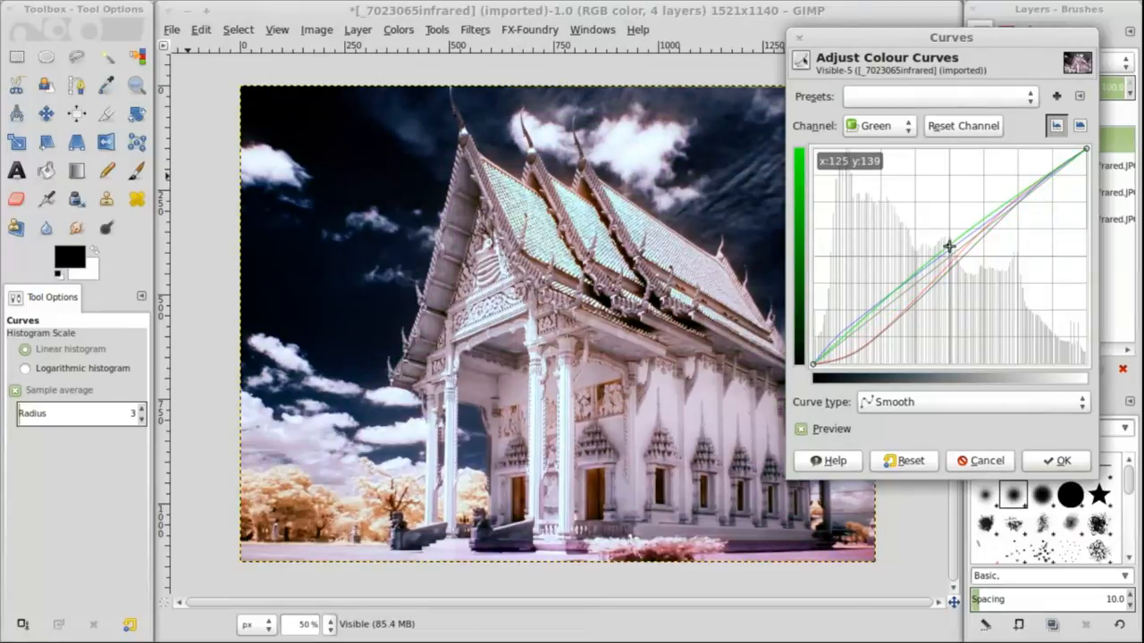
drag(950, 245, 892, 308)
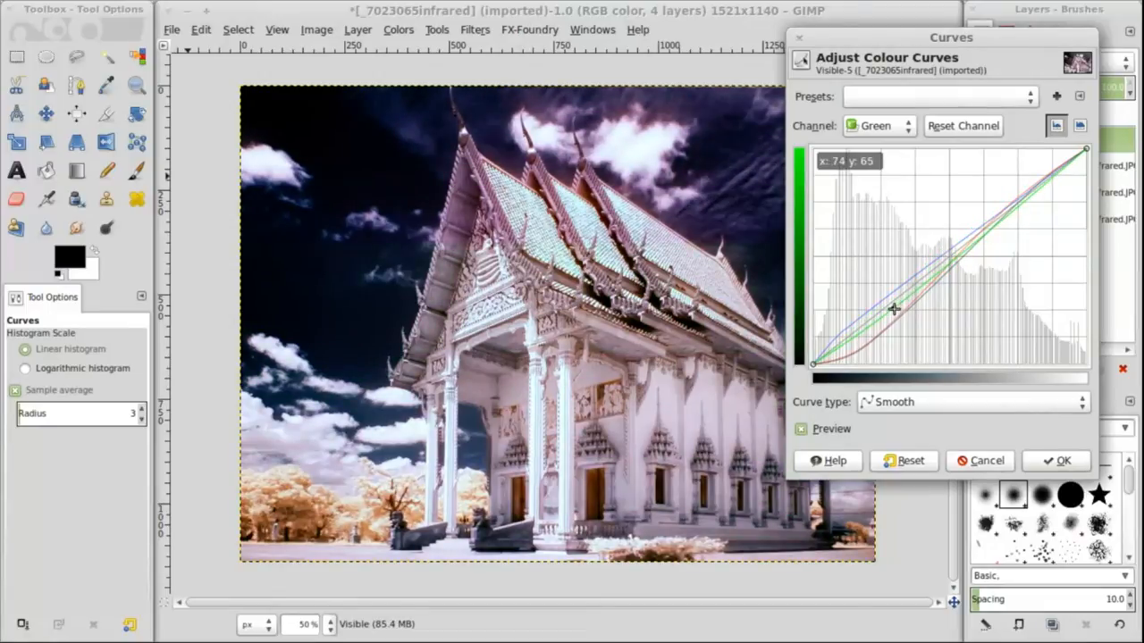
drag(894, 309, 1039, 196)
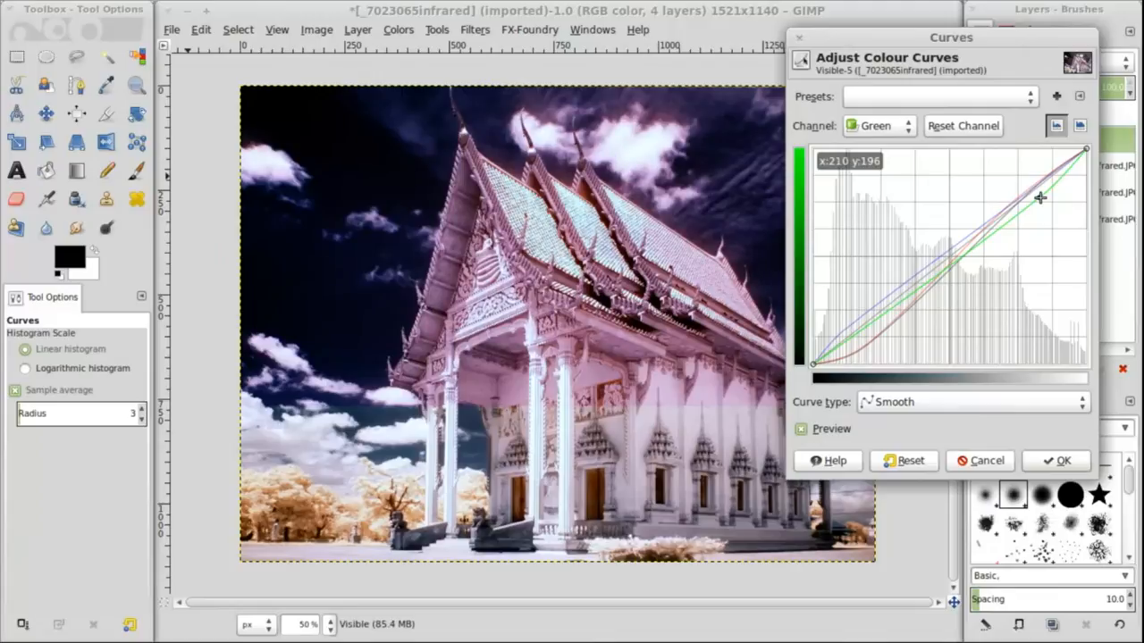
drag(1039, 196, 1030, 180)
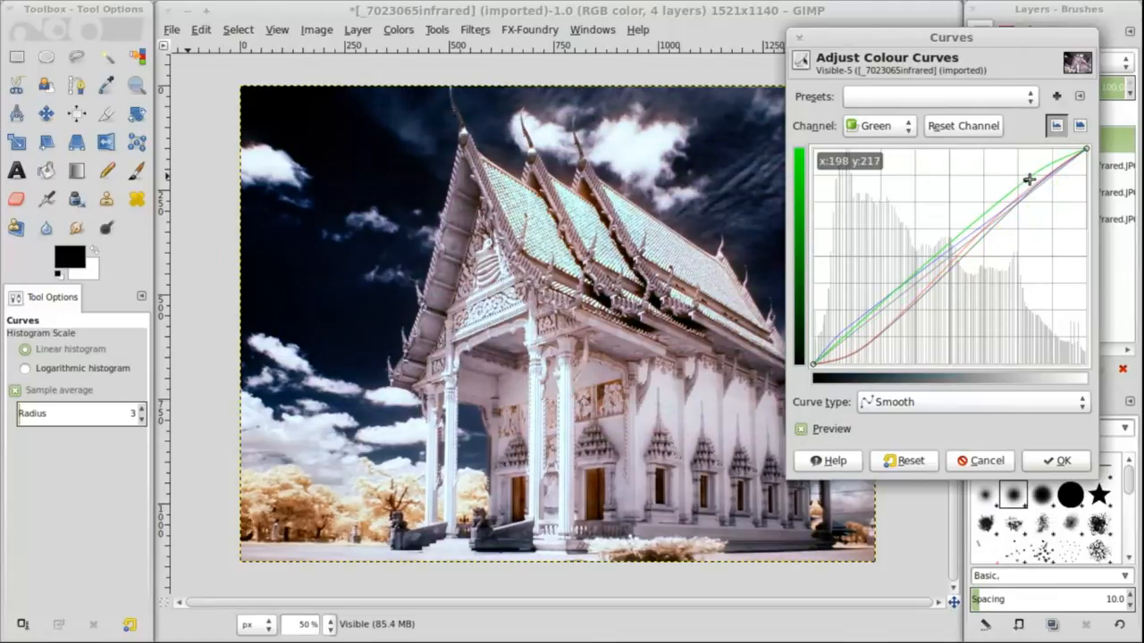
drag(1028, 181, 1034, 176)
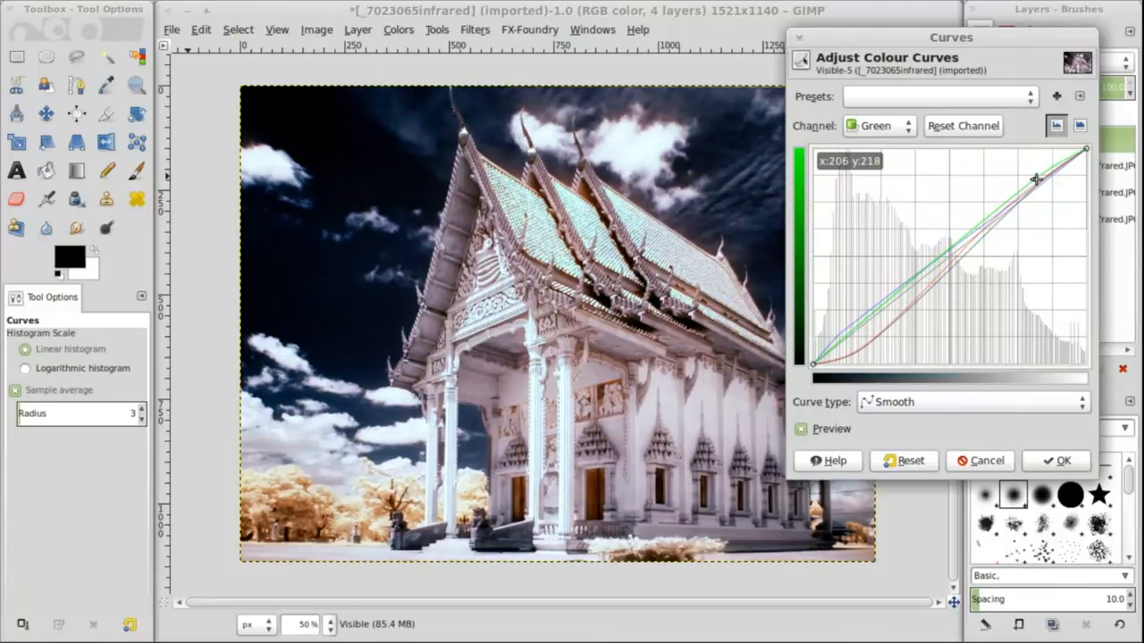
drag(1036, 179, 847, 326)
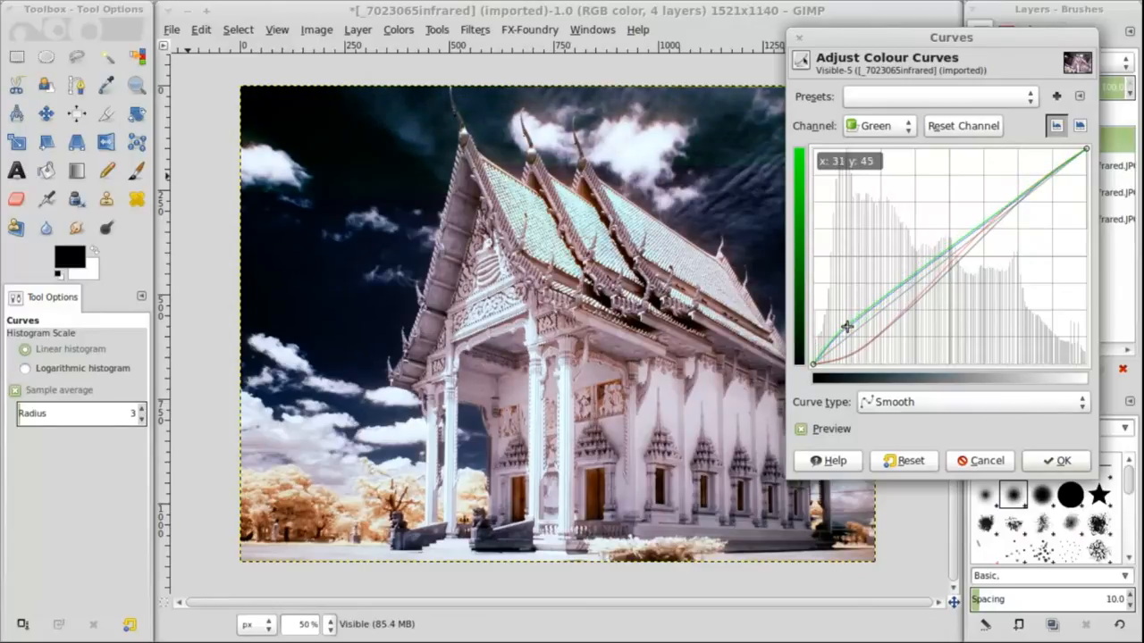
drag(846, 327, 1032, 183)
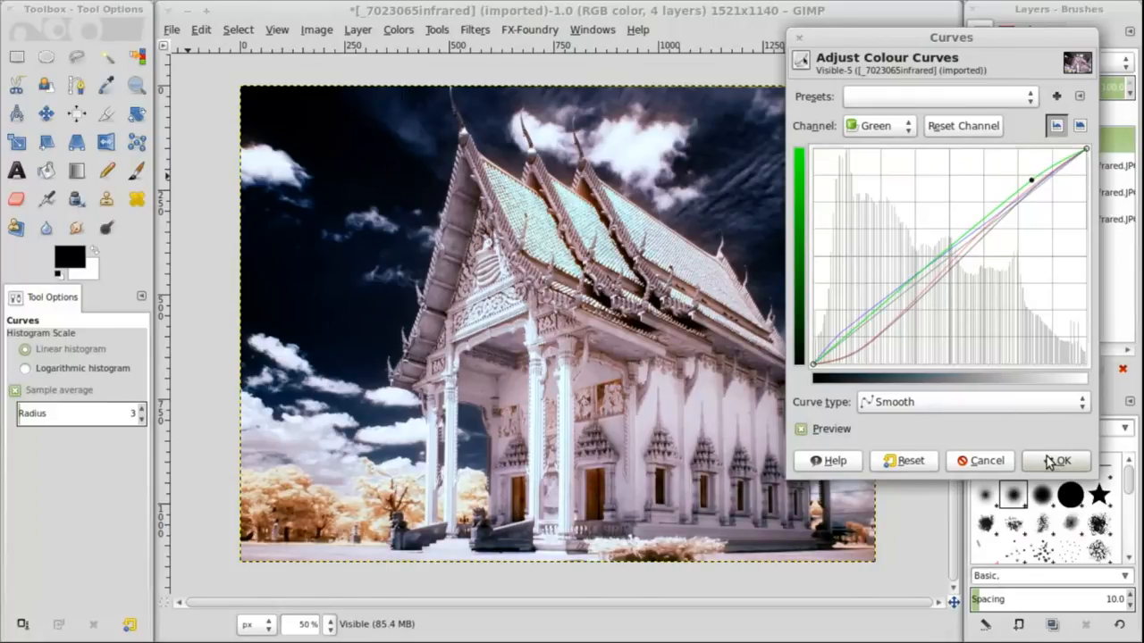
click(1062, 461)
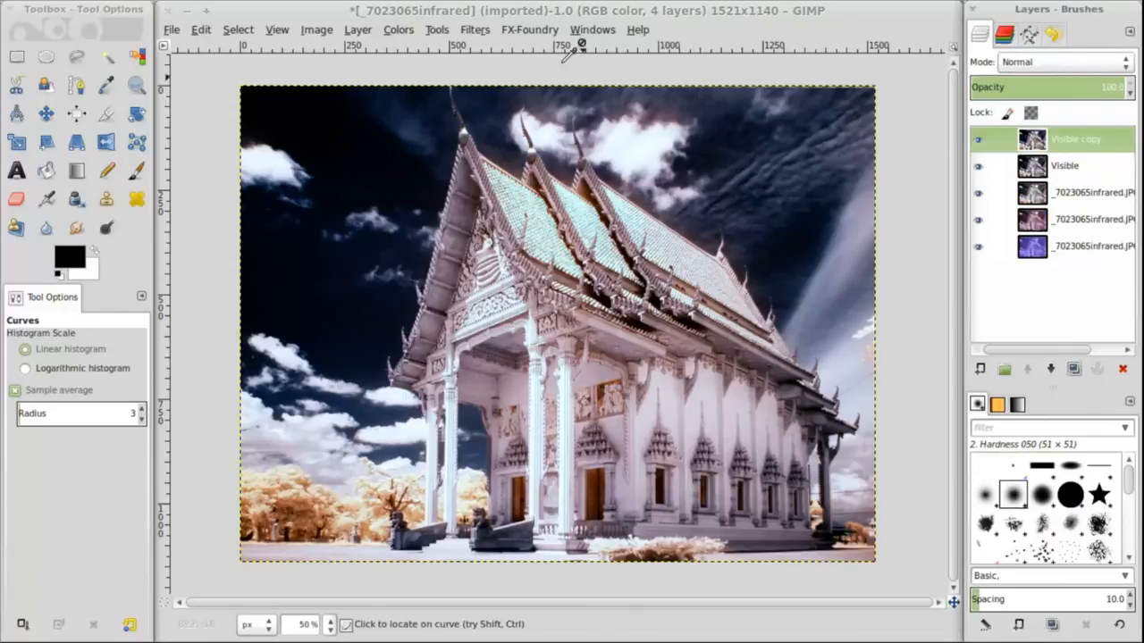
Step: Run FX-Foundry Local Contrast Enhancement on the Visible copy layer with radius 50, amount 14
click(535, 29)
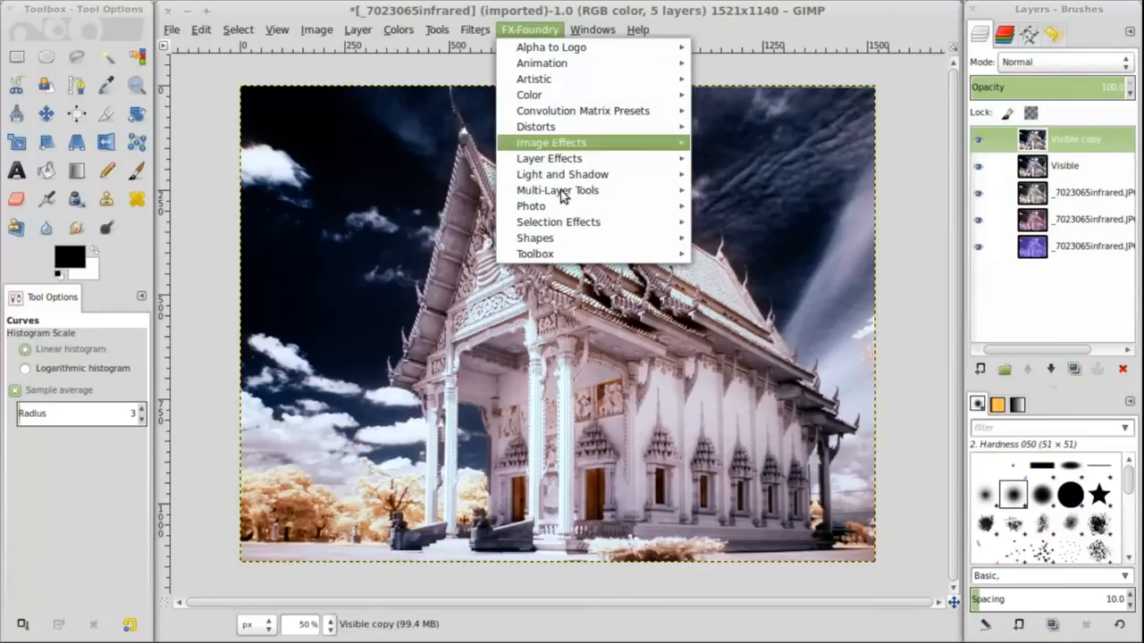
mouse_move(531, 206)
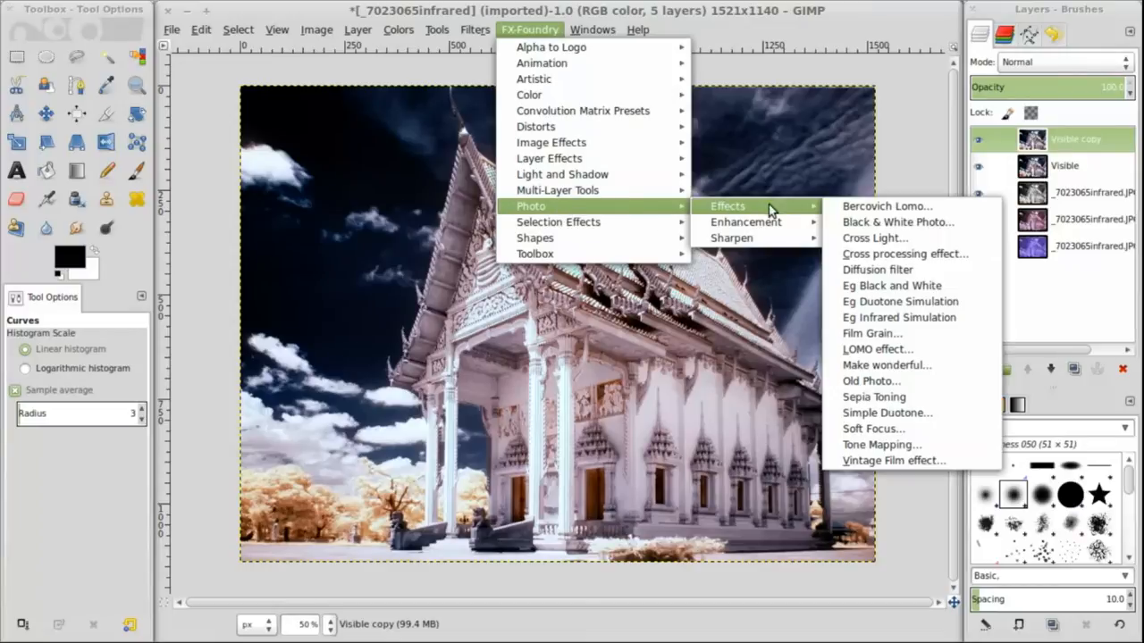
mouse_move(871, 334)
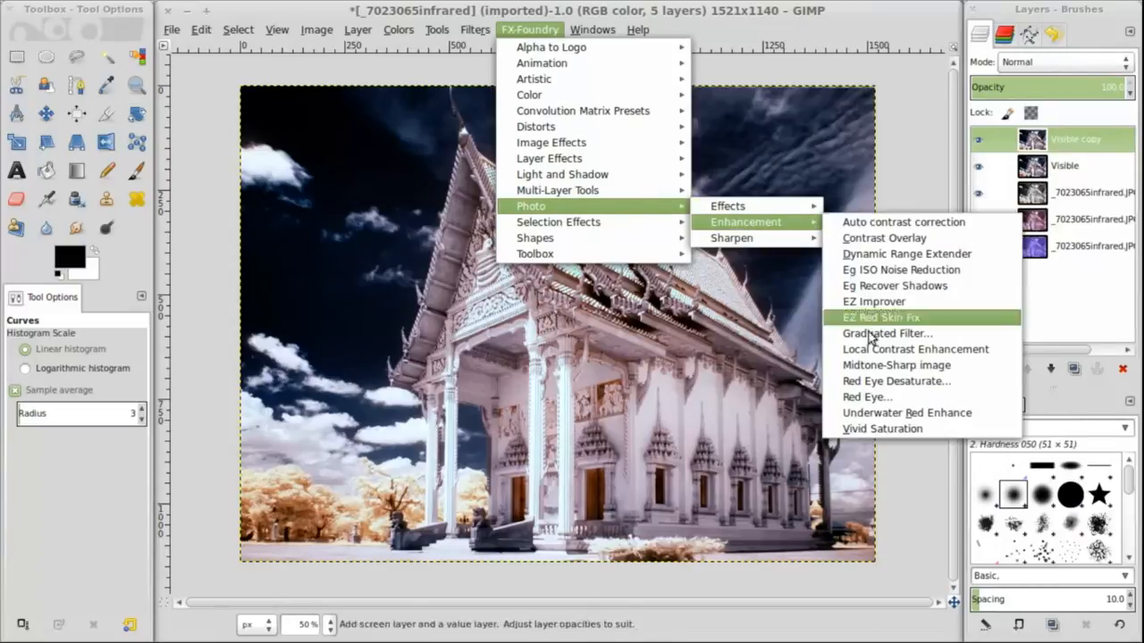
click(915, 350)
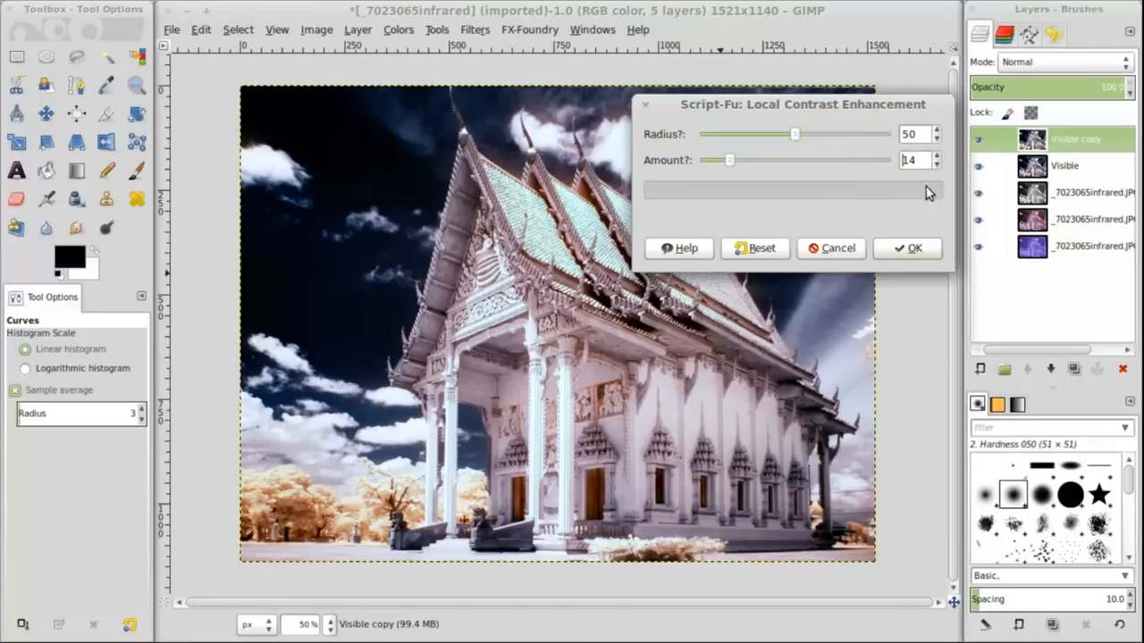
click(915, 248)
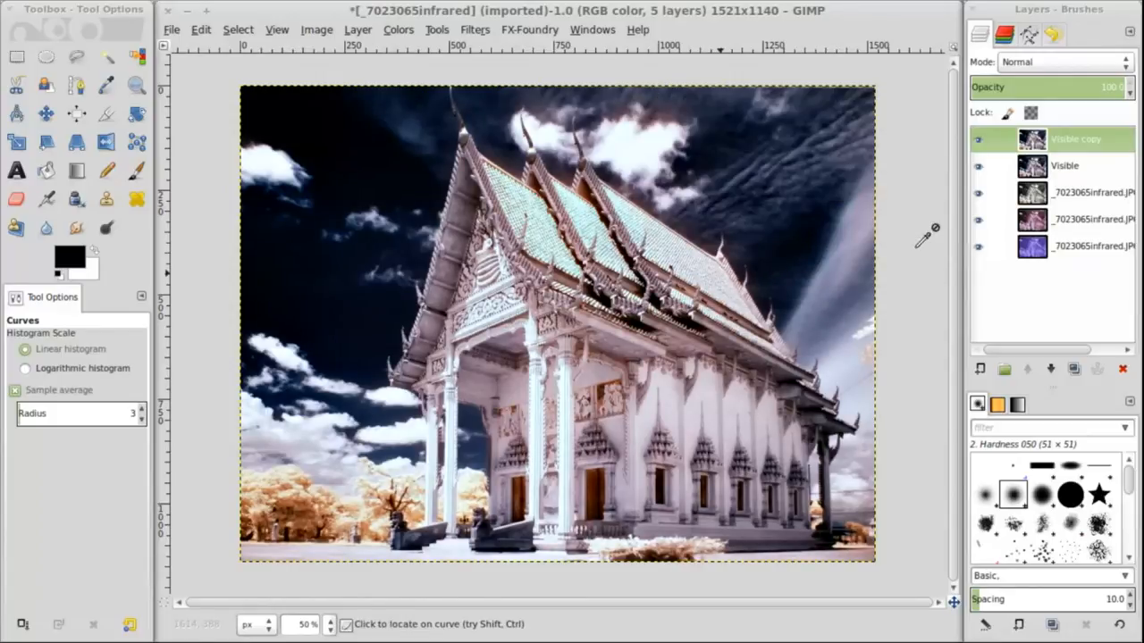
click(979, 138)
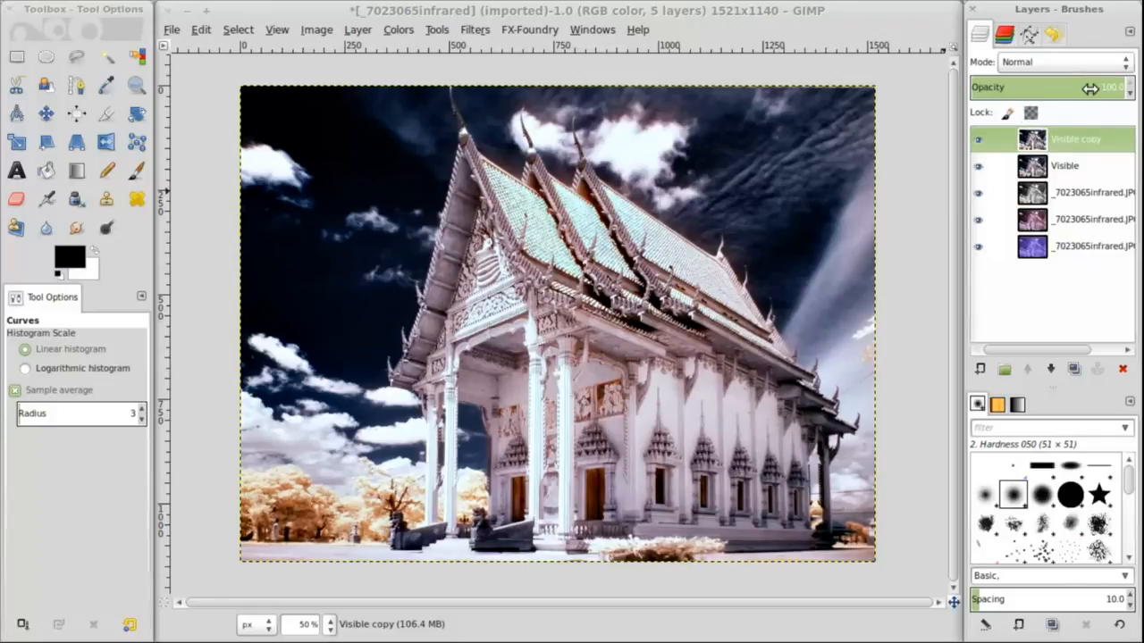
drag(1122, 88, 1086, 87)
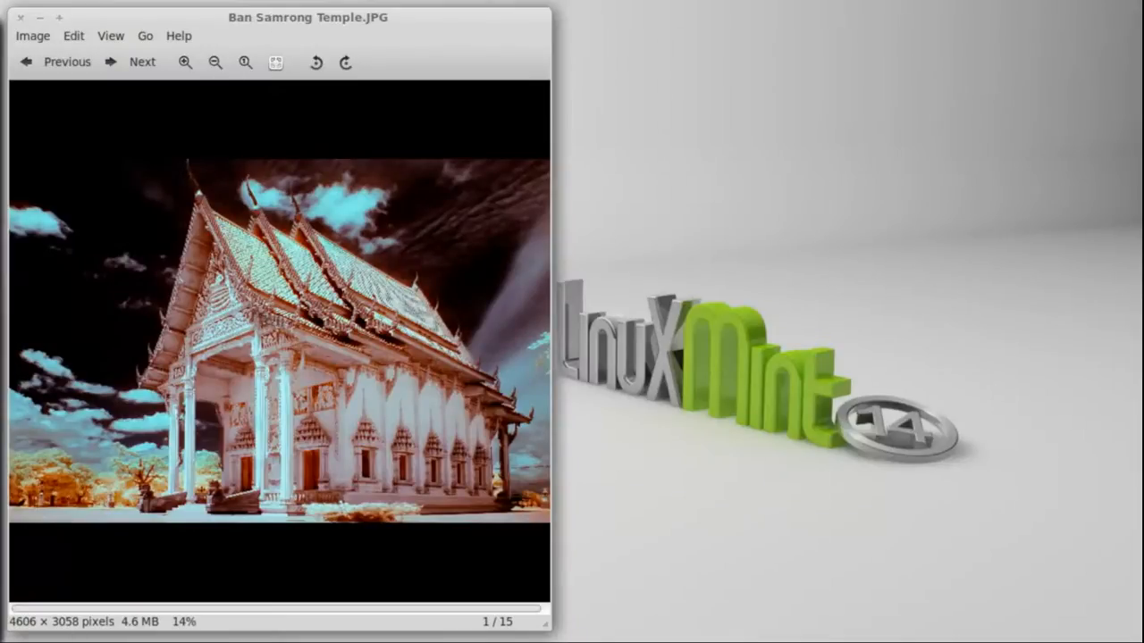
mouse_move(873, 97)
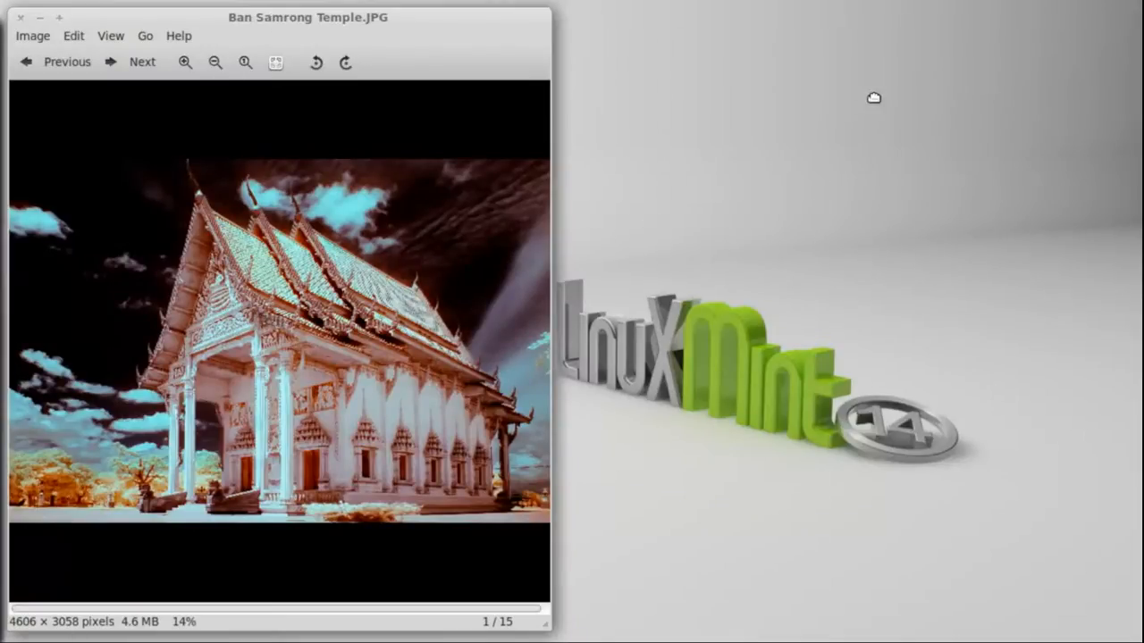
mouse_move(886, 14)
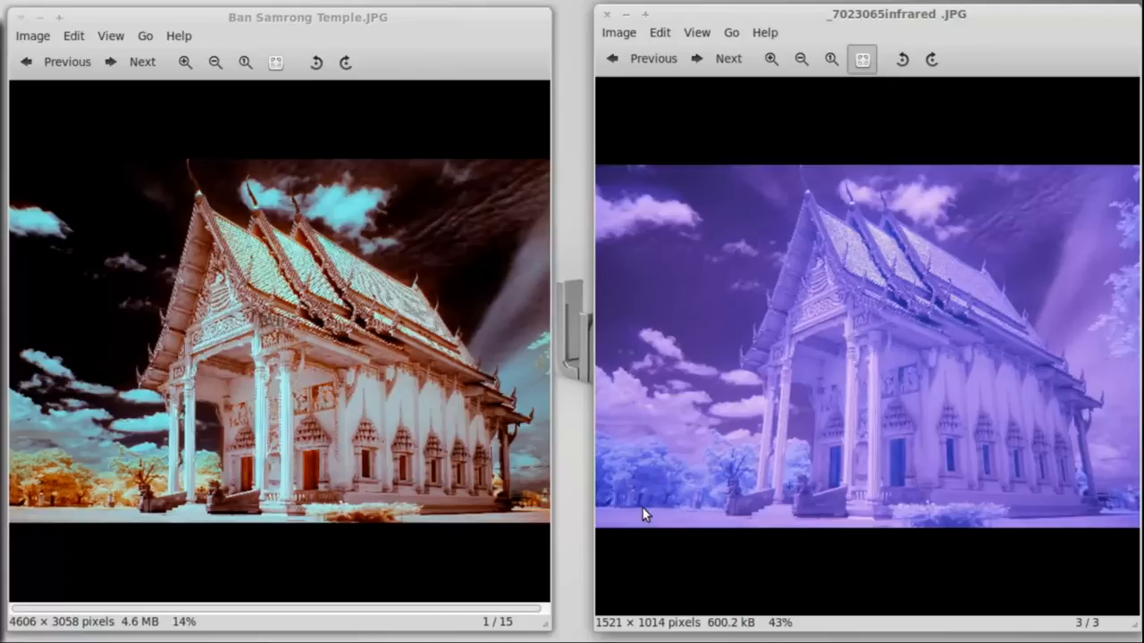
mouse_move(402, 588)
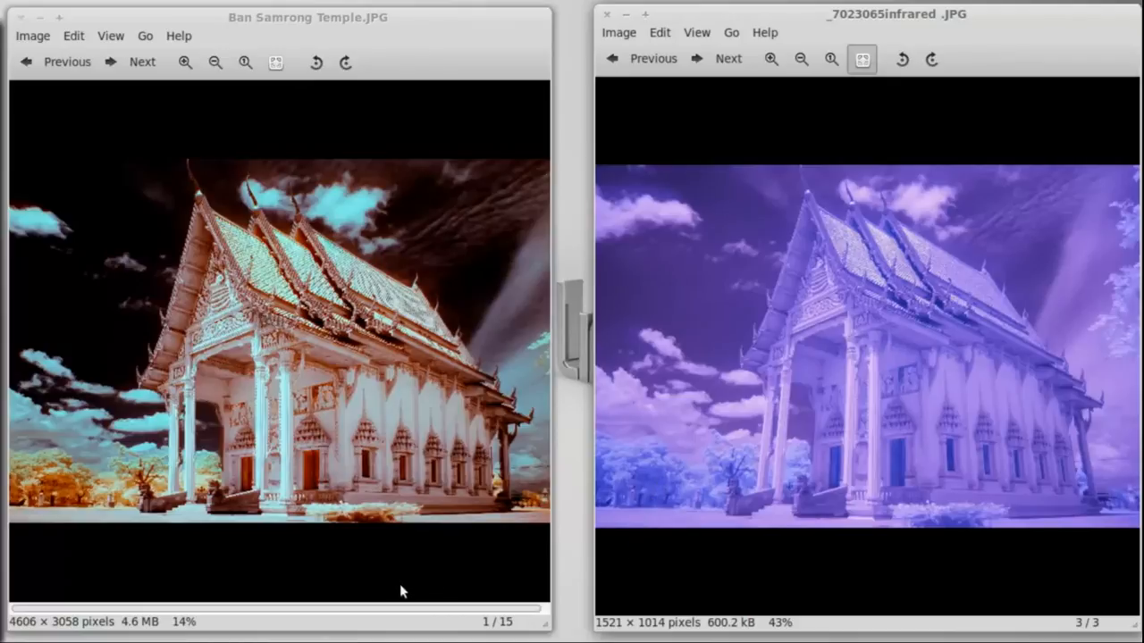